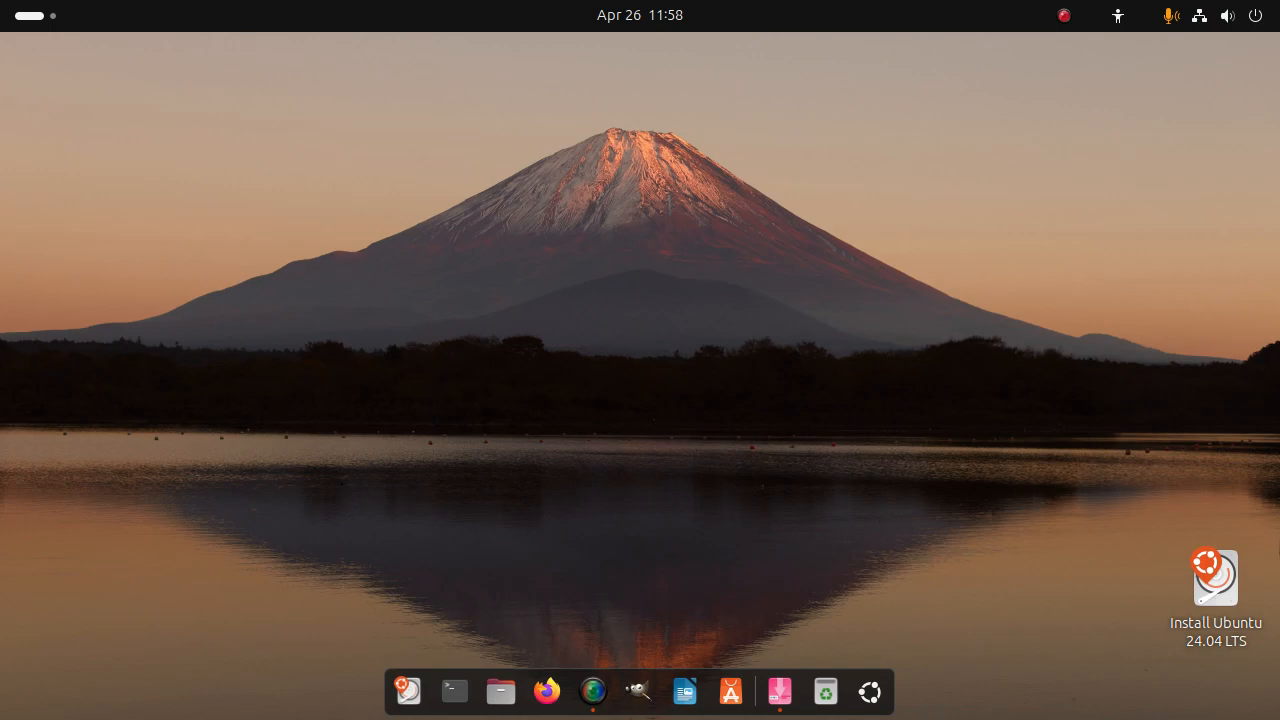
pyautogui.moveTo(546, 692)
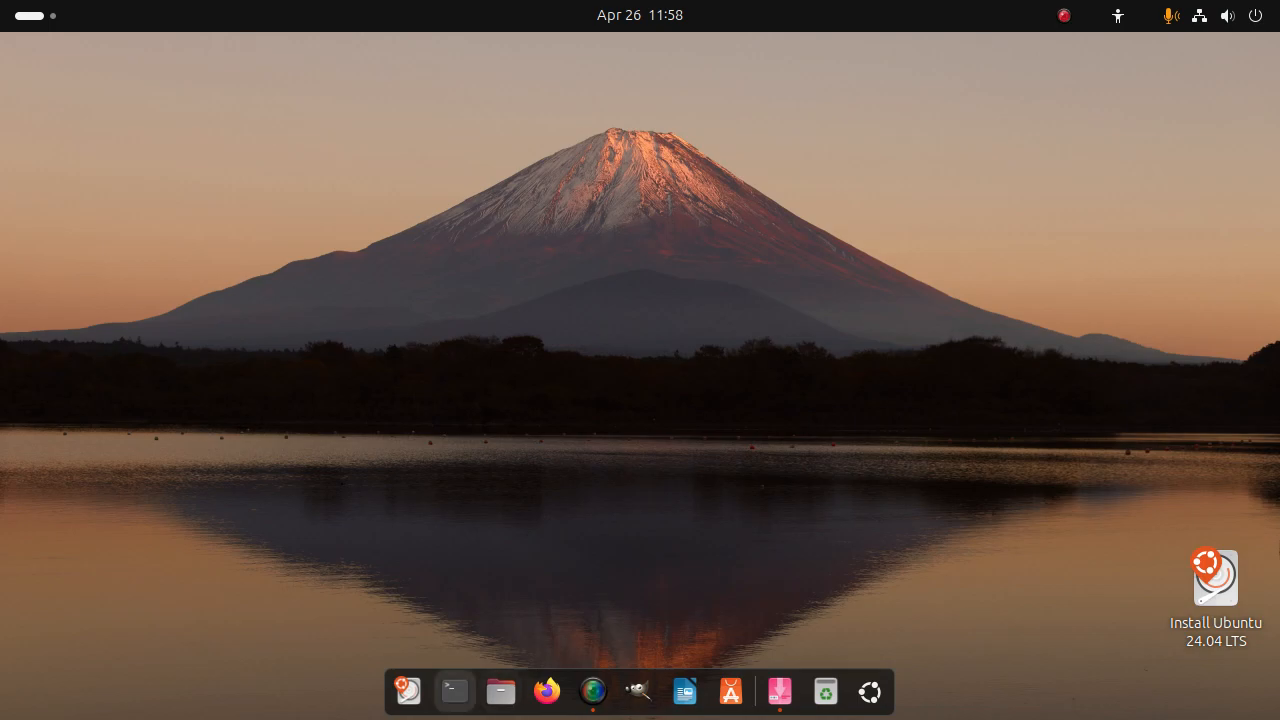
# Step: Start a neof(etch) command in a terminal, then briefly launch GIMP and close it
pyautogui.click(452, 692)
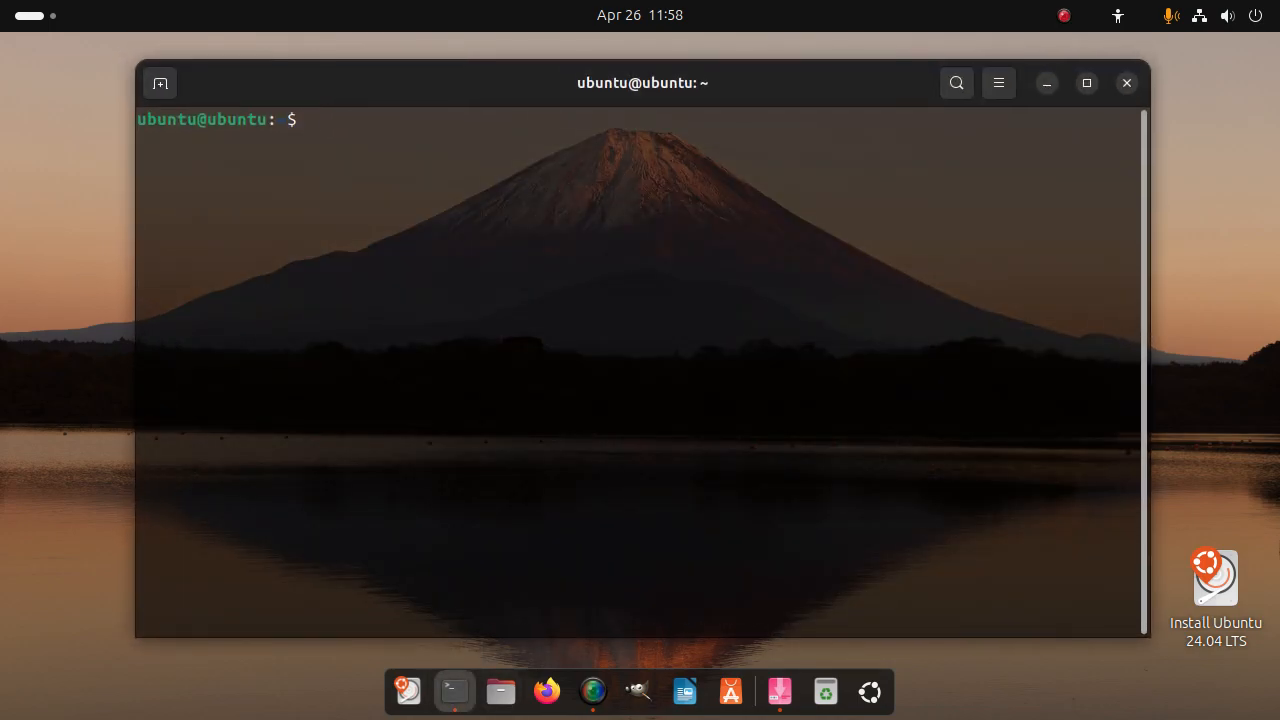
pyautogui.write('neof')
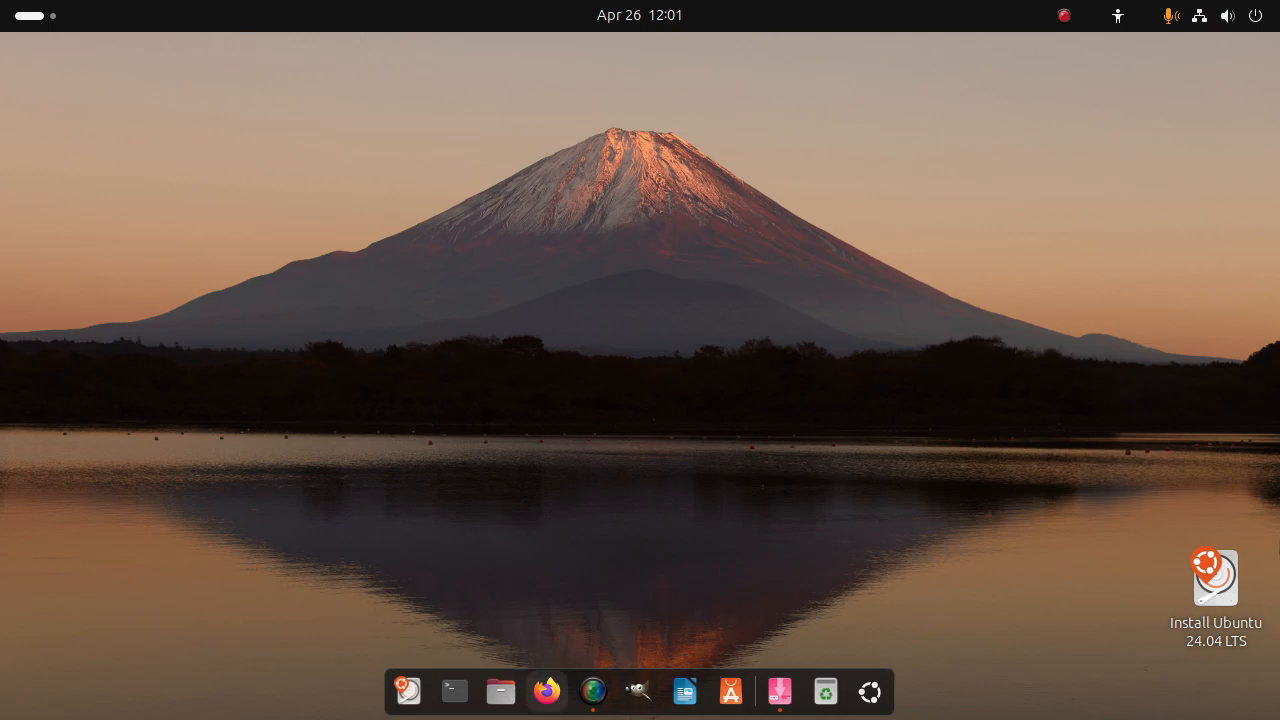
pyautogui.moveTo(638, 692)
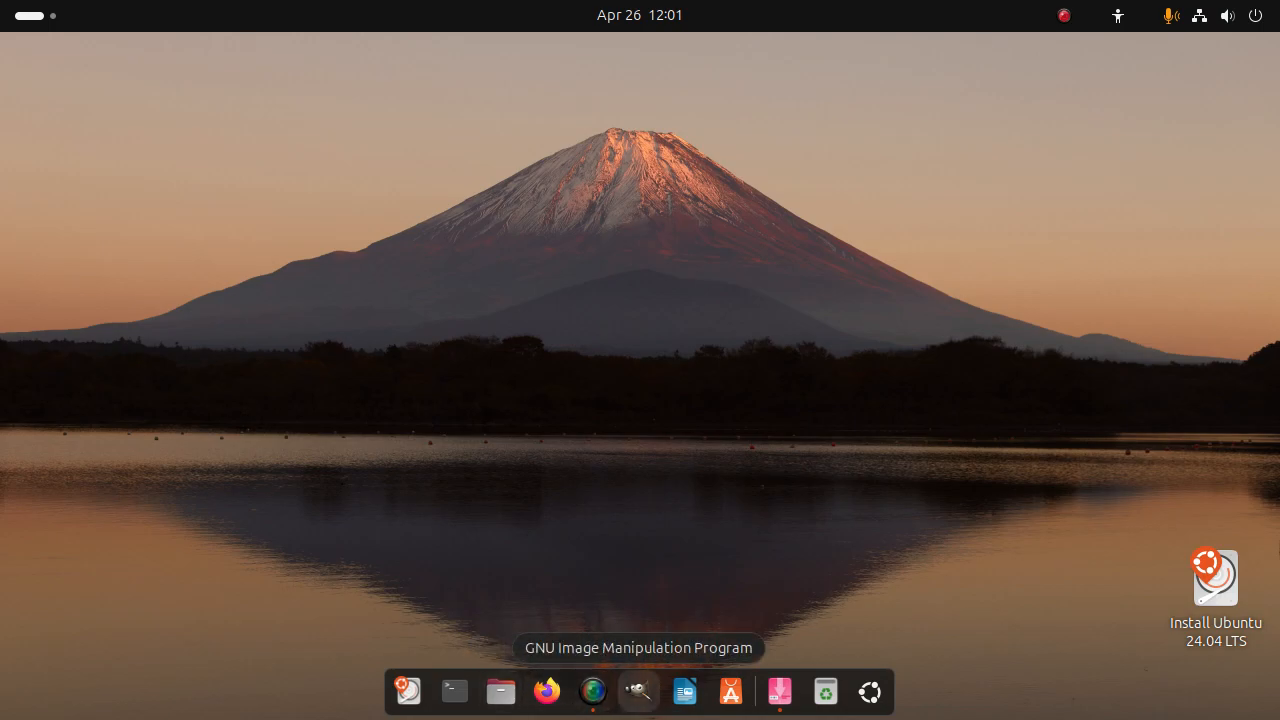
pyautogui.click(638, 692)
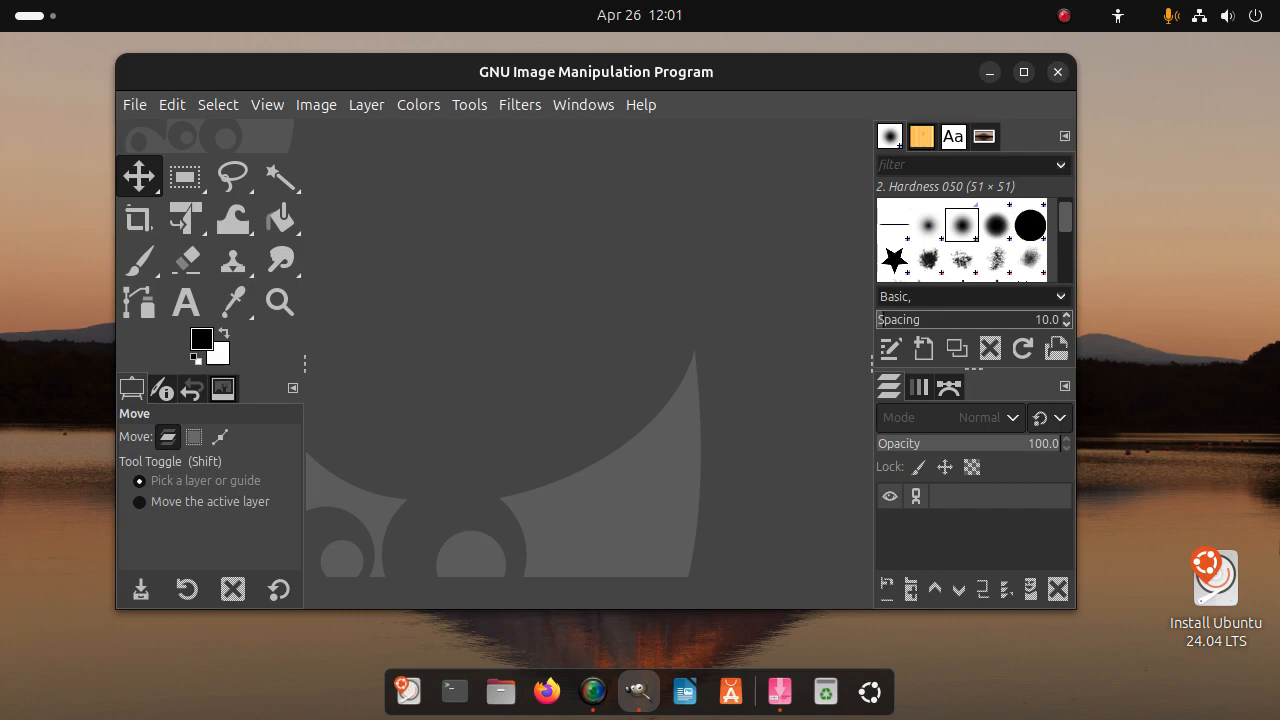
pyautogui.click(1056, 72)
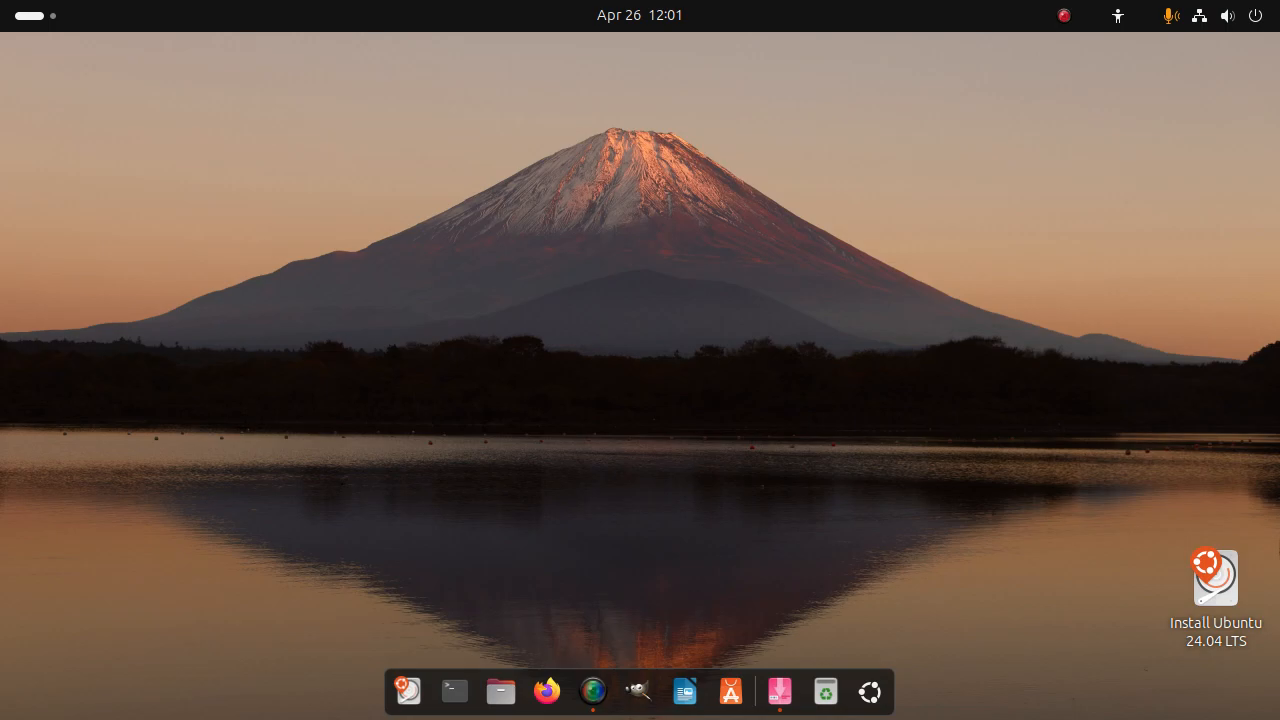
# Step: Browse down the App Center front-page listings and close the store
pyautogui.click(728, 692)
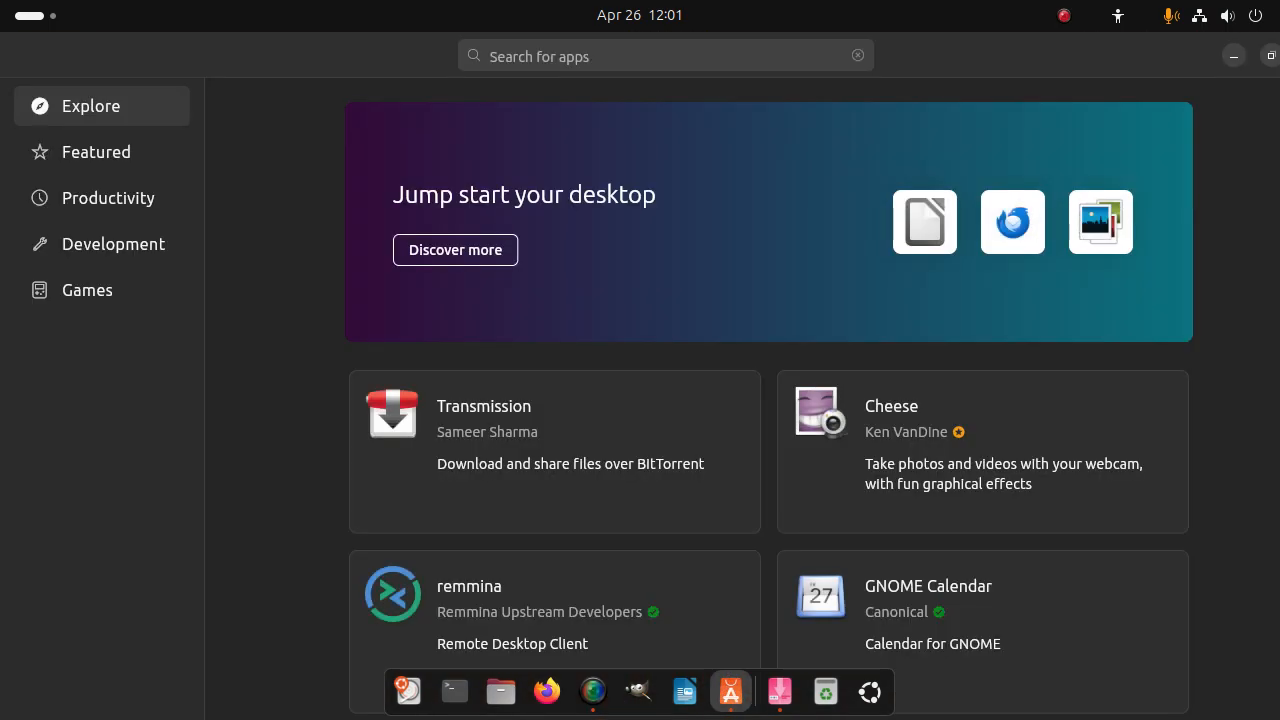
pyautogui.scroll(-3)
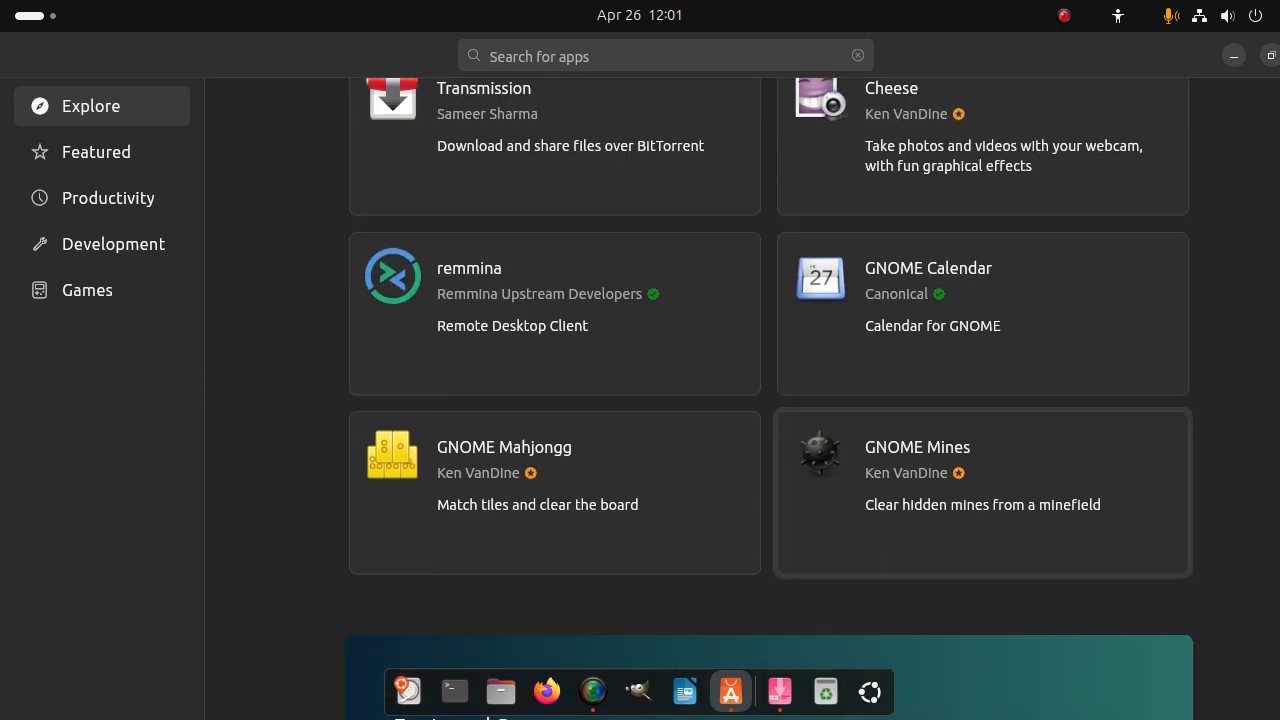
pyautogui.scroll(-3)
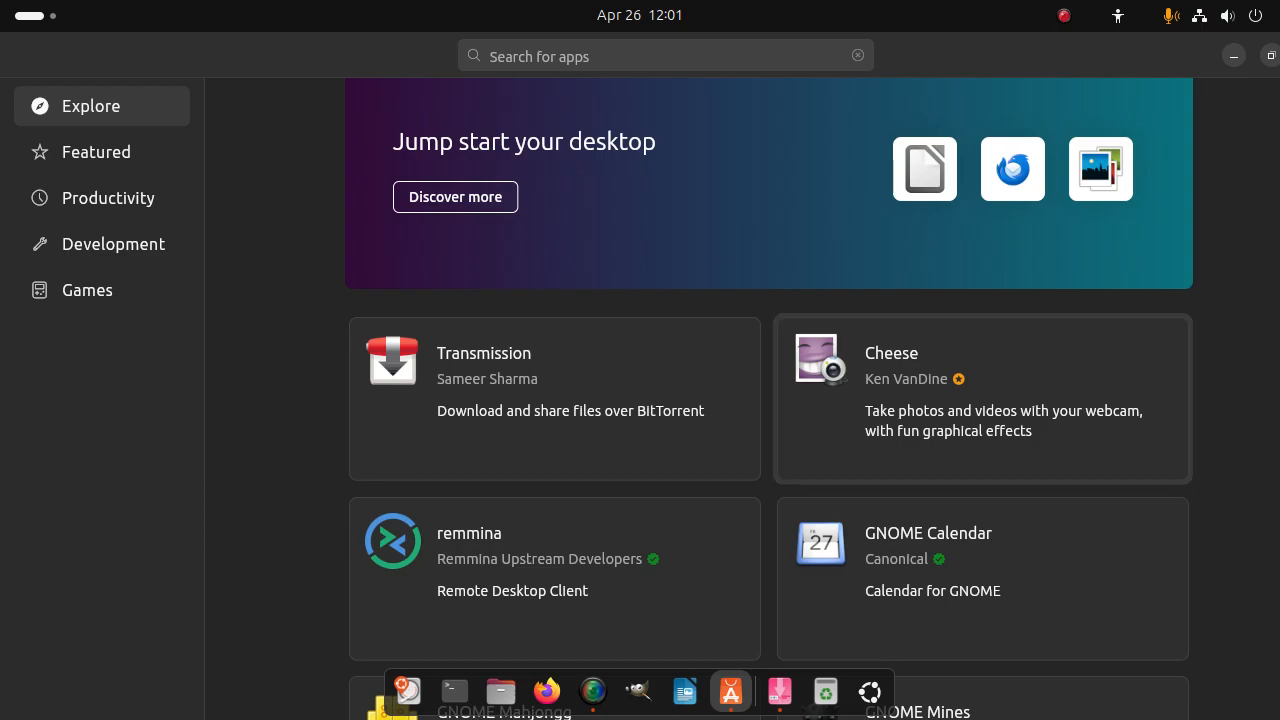
pyautogui.scroll(-3)
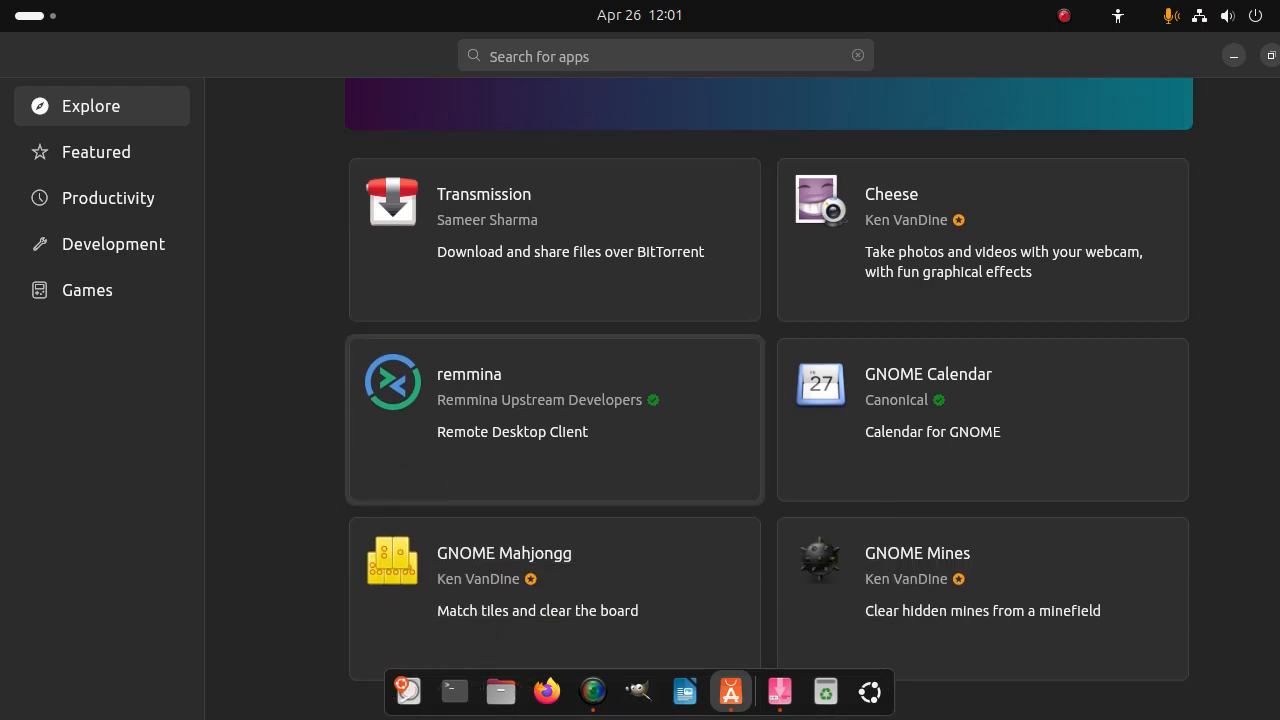
pyautogui.scroll(-3)
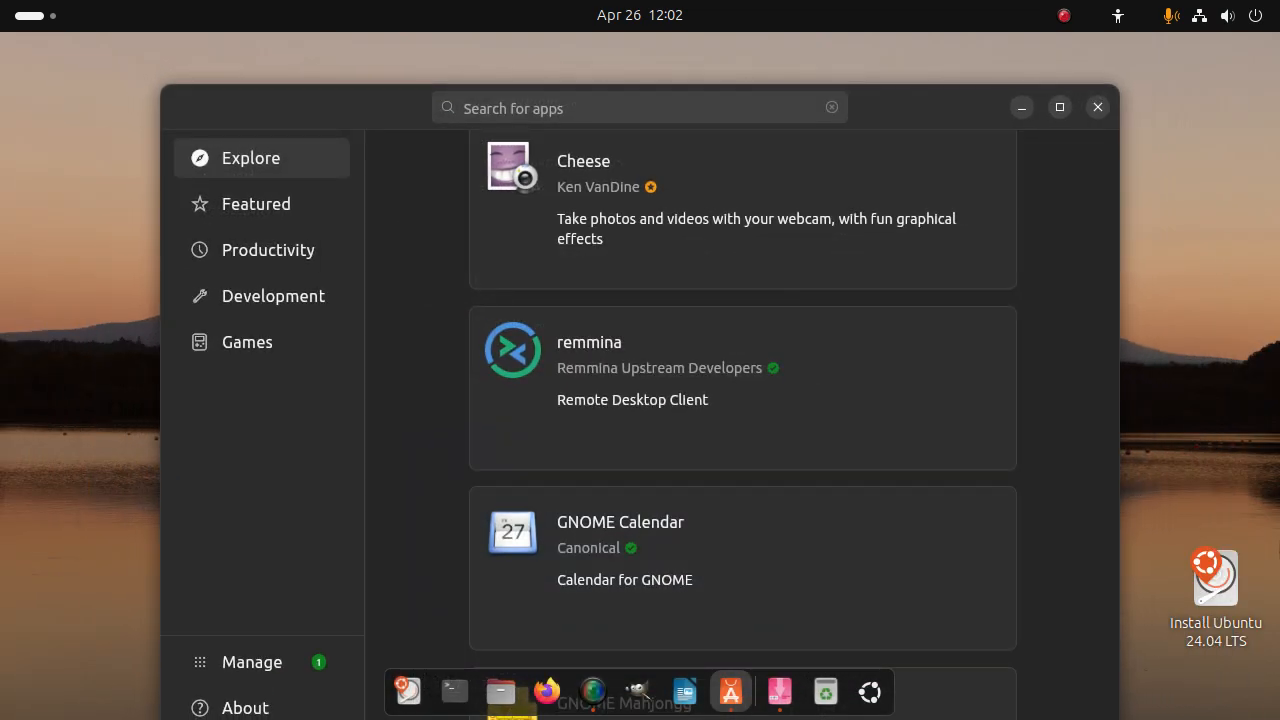
pyautogui.click(1096, 108)
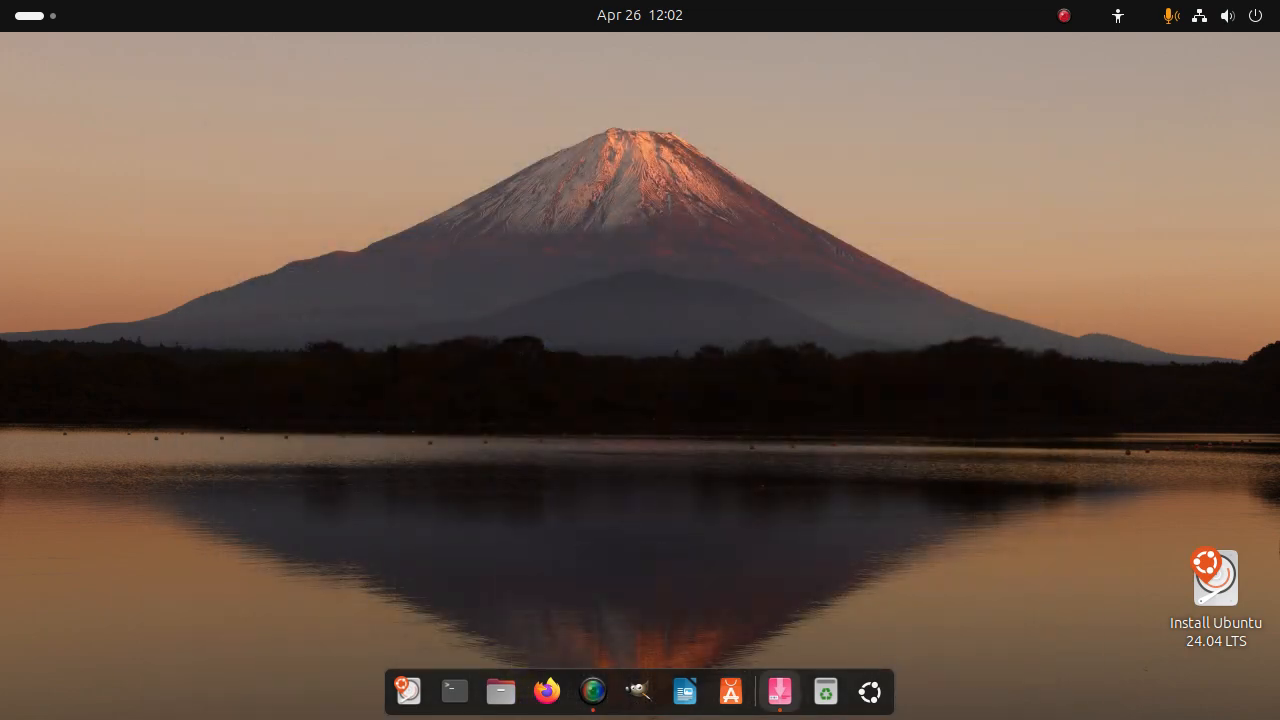
# Step: Show Synaptic Package Manager unmaximized, reposition its window, then close it
pyautogui.click(780, 692)
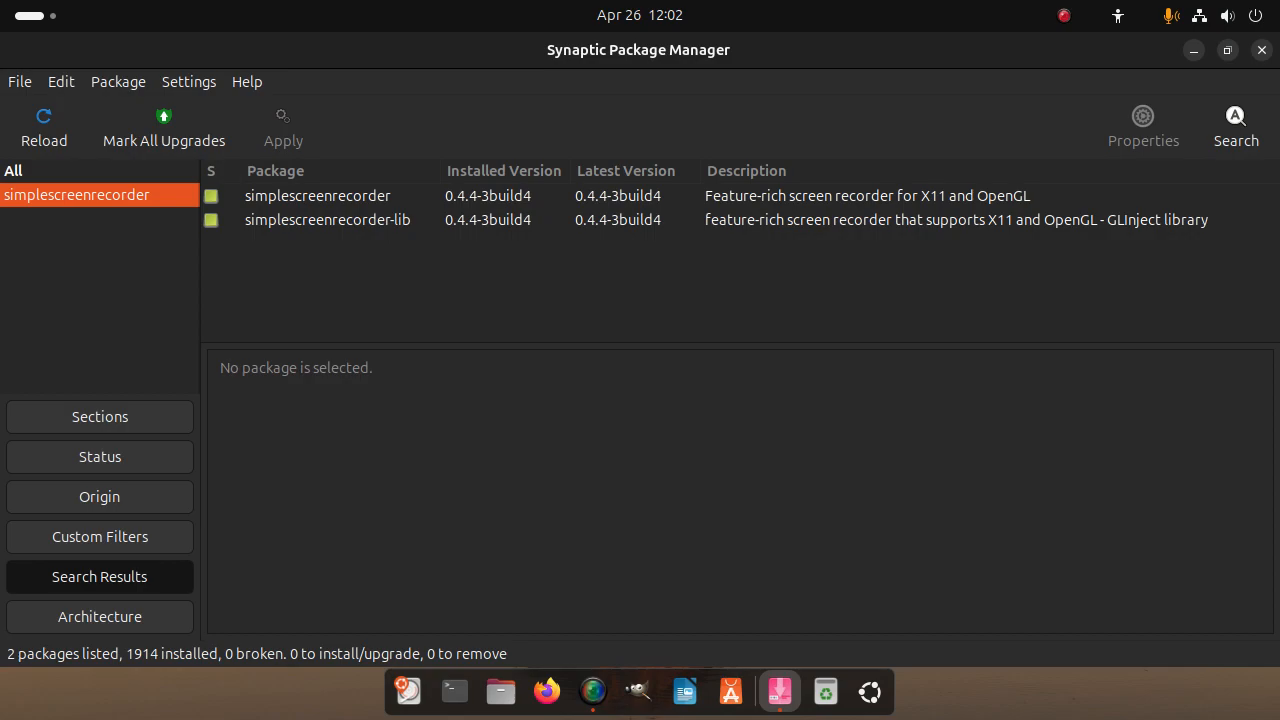
pyautogui.click(1228, 50)
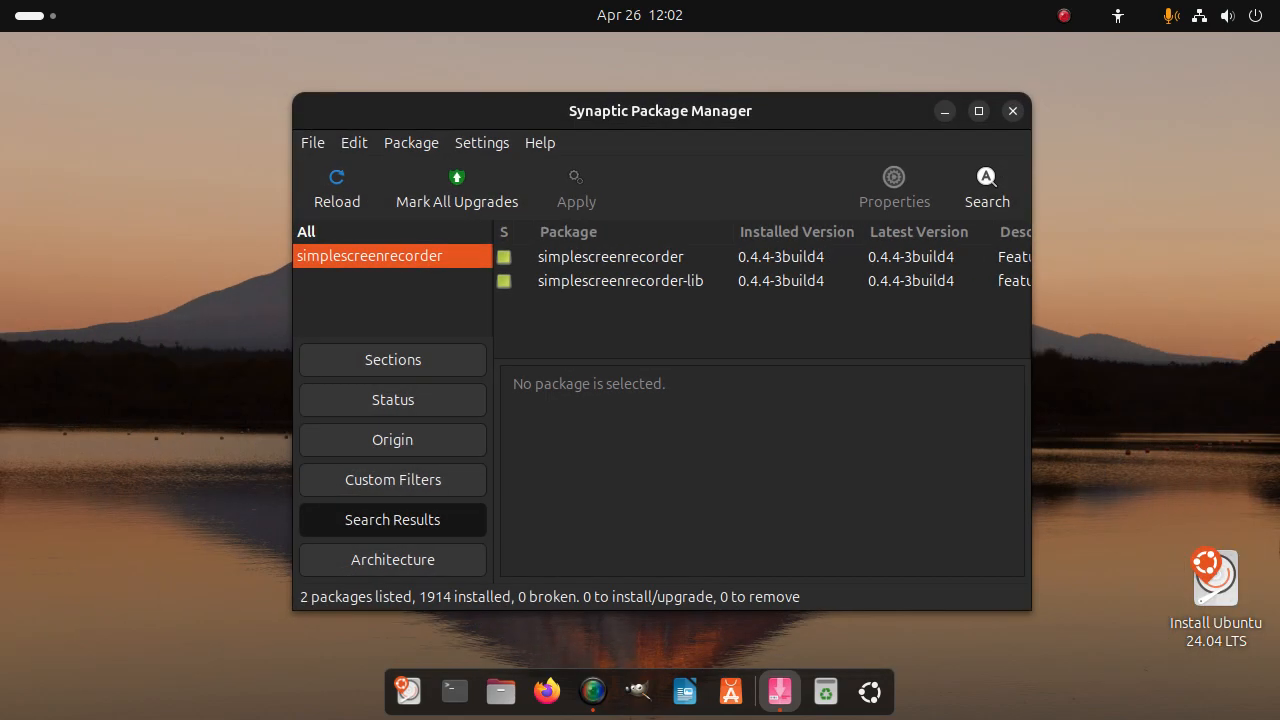
pyautogui.moveTo(660, 112); pyautogui.dragTo(494, 92)
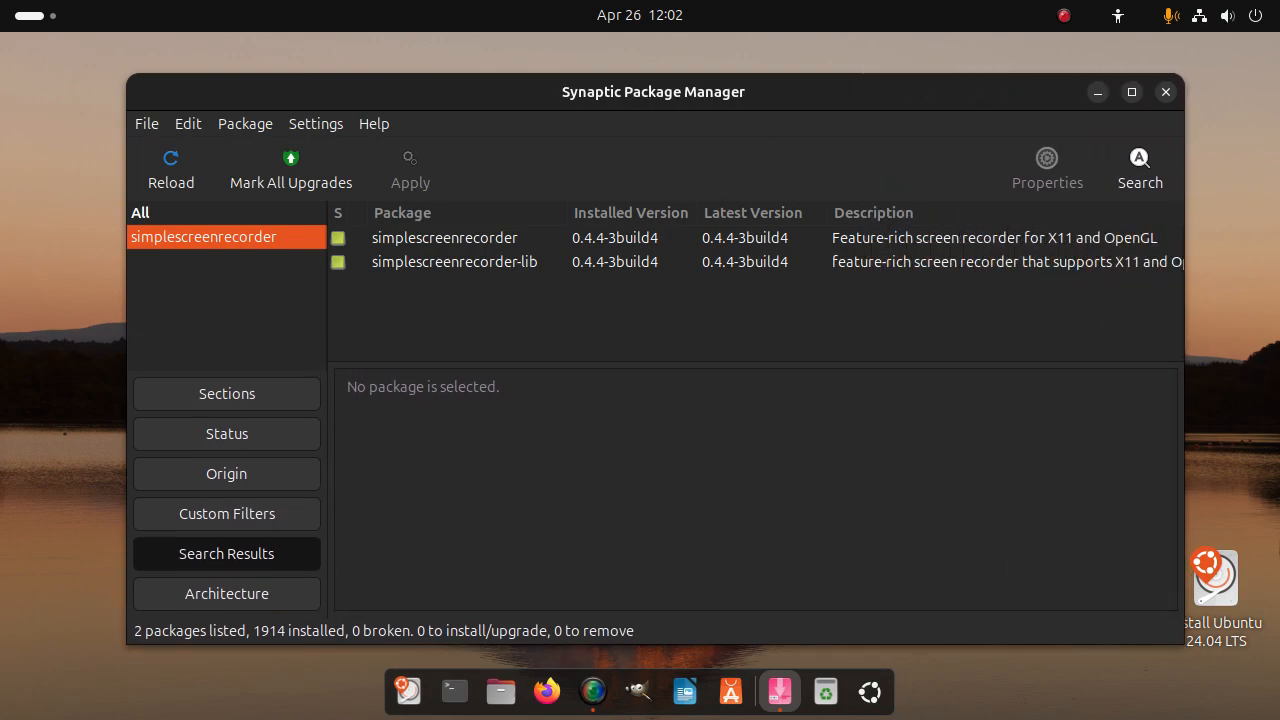
pyautogui.moveTo(654, 92); pyautogui.dragTo(612, 64)
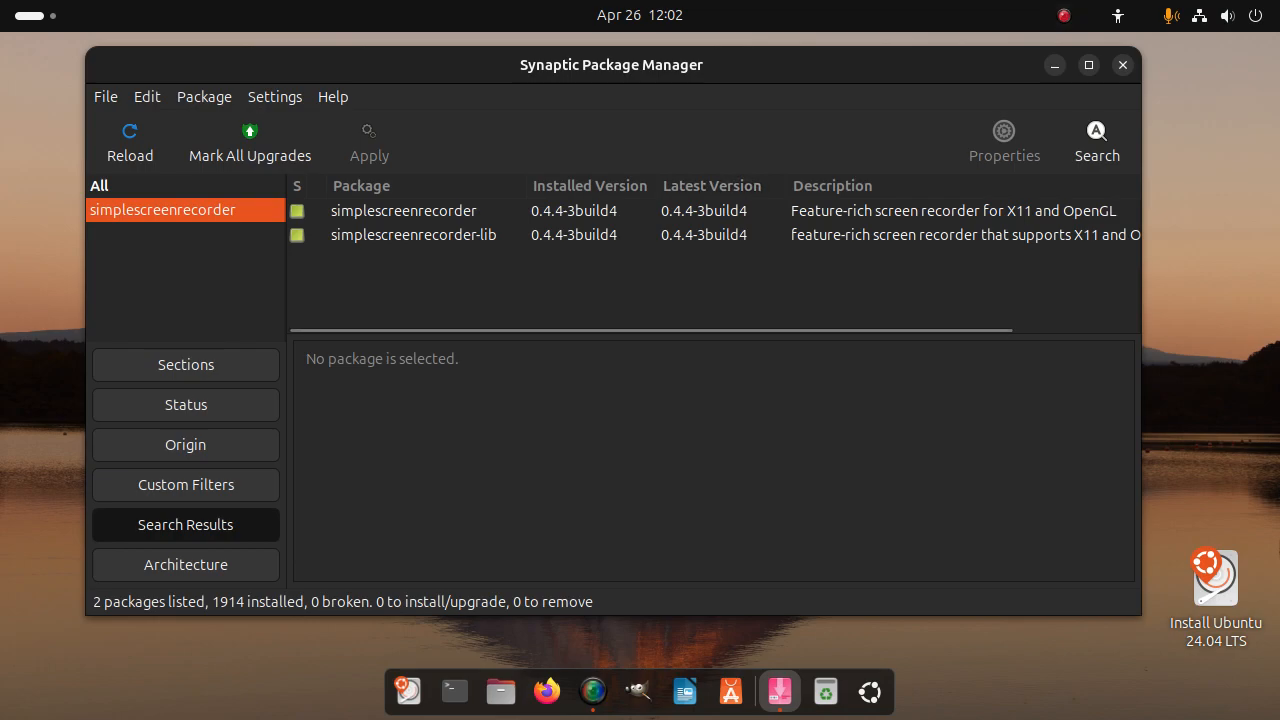
pyautogui.click(1120, 64)
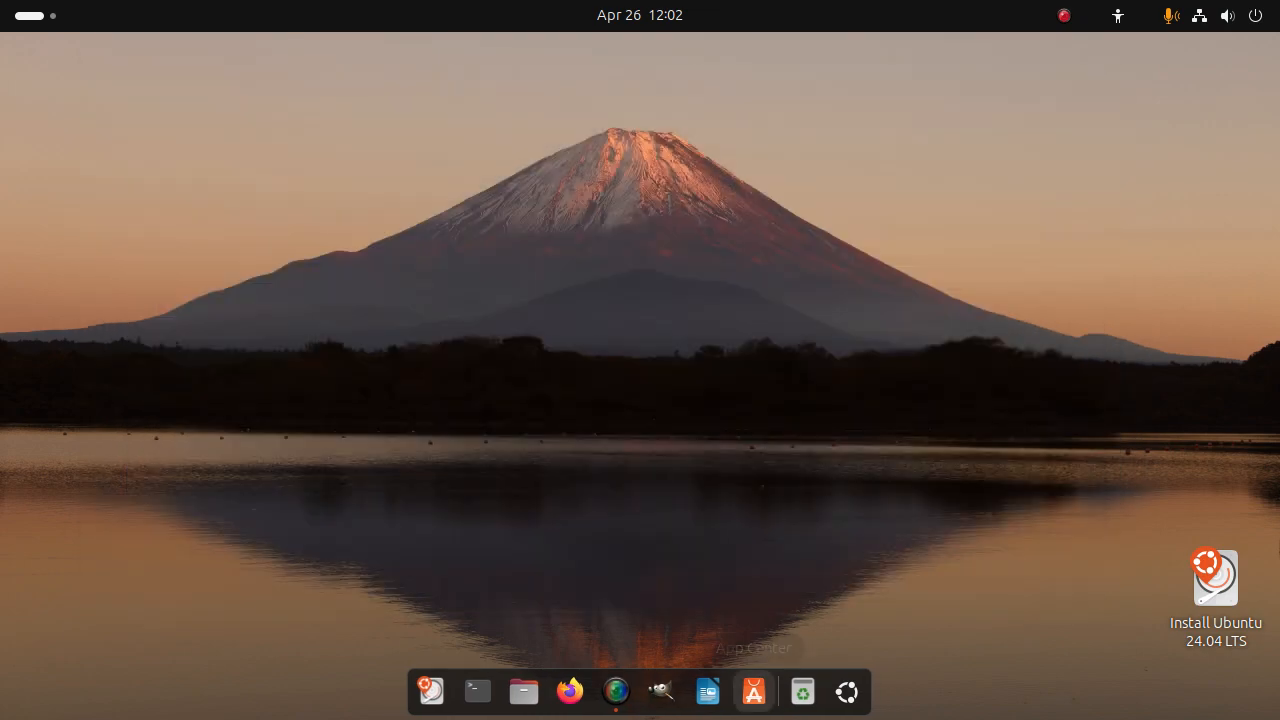
# Step: Search App Center for obs and go to the OBS Studio (unofficial) snap's detail page
pyautogui.click(752, 692)
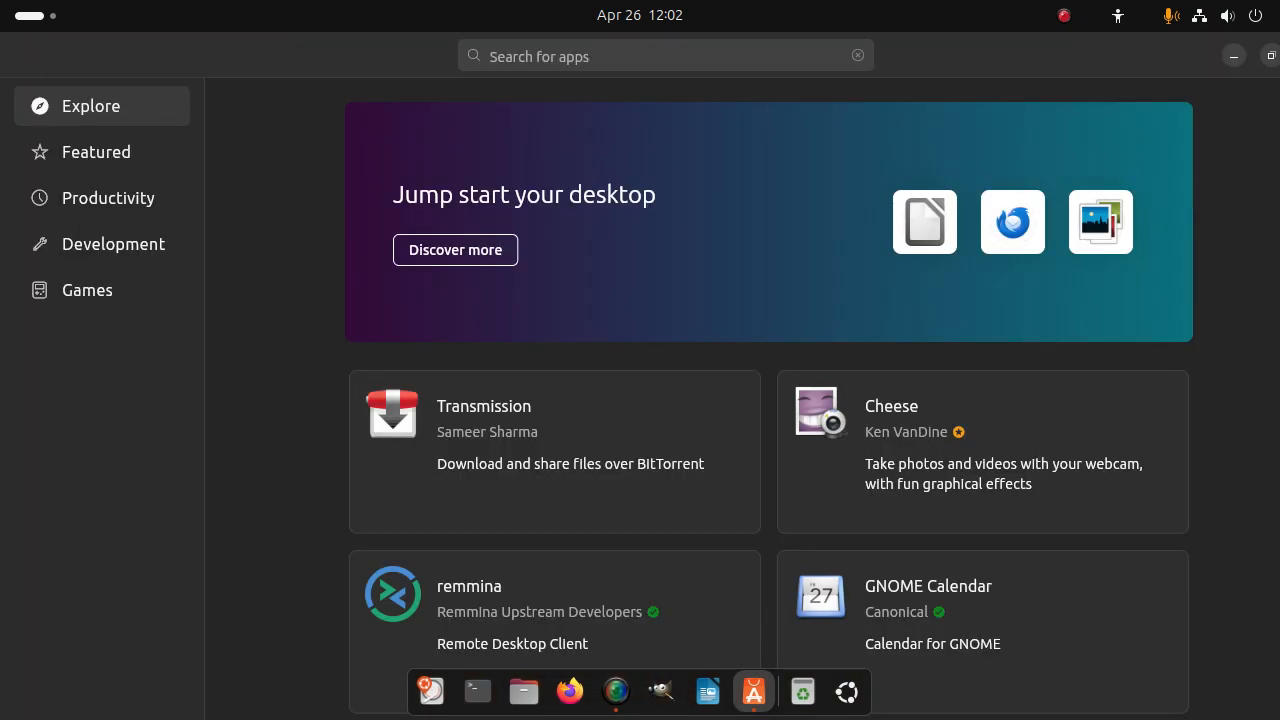
pyautogui.scroll(-3)
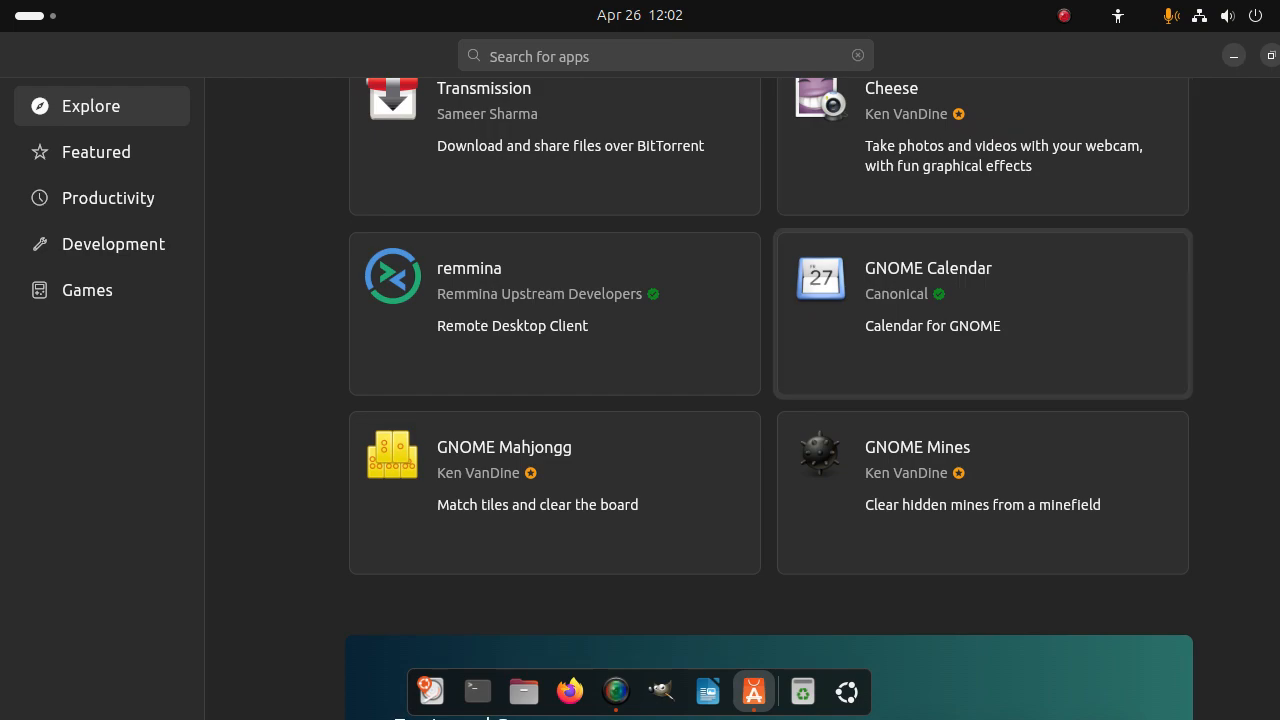
pyautogui.scroll(3)
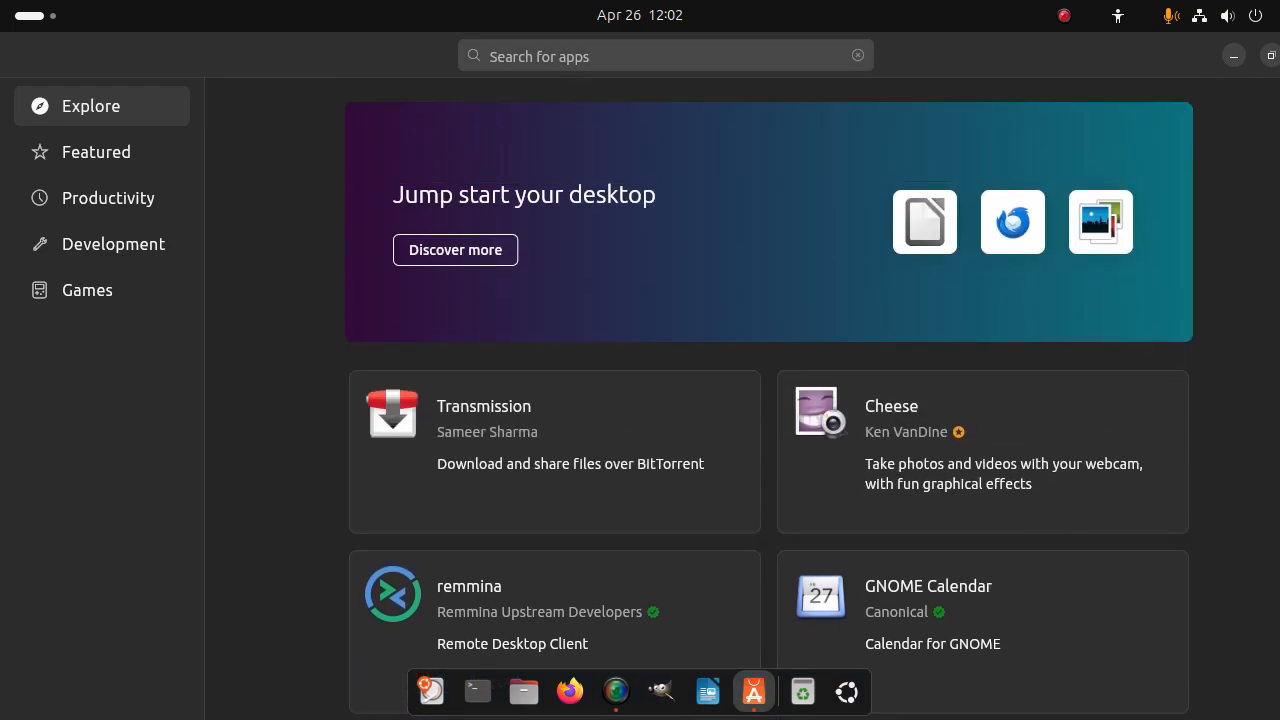
pyautogui.write('o')
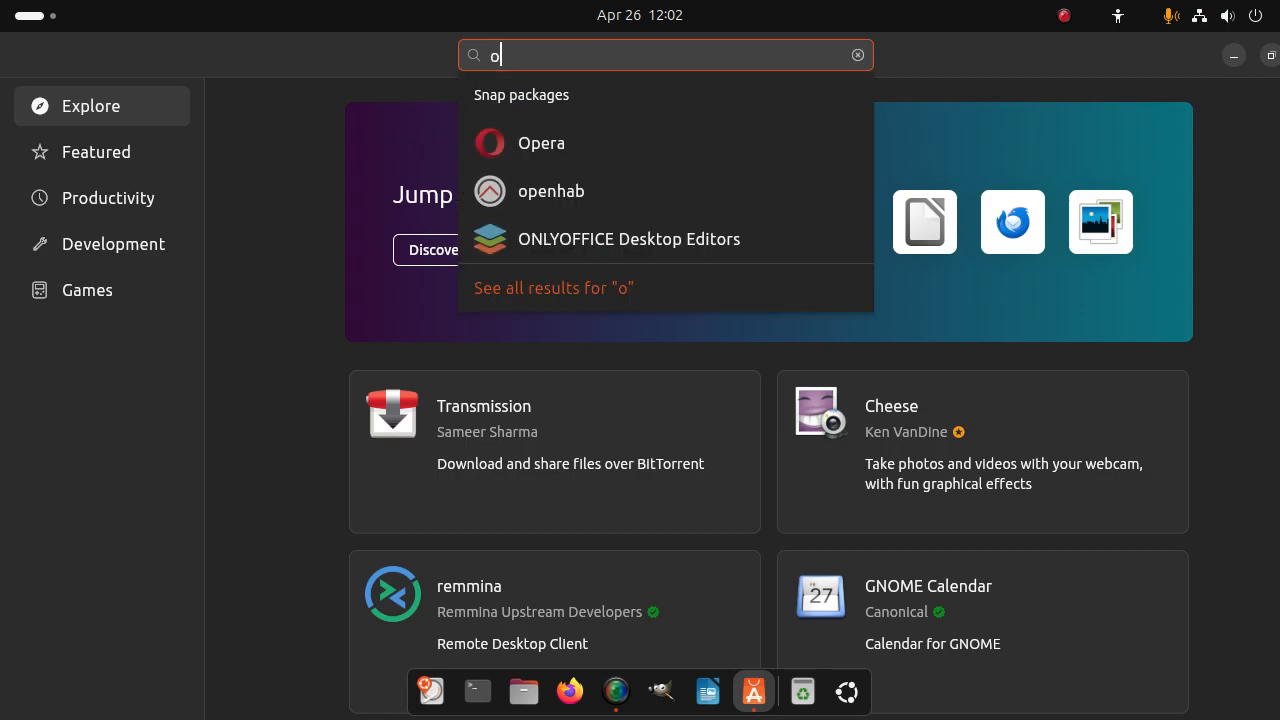
pyautogui.write('bs')
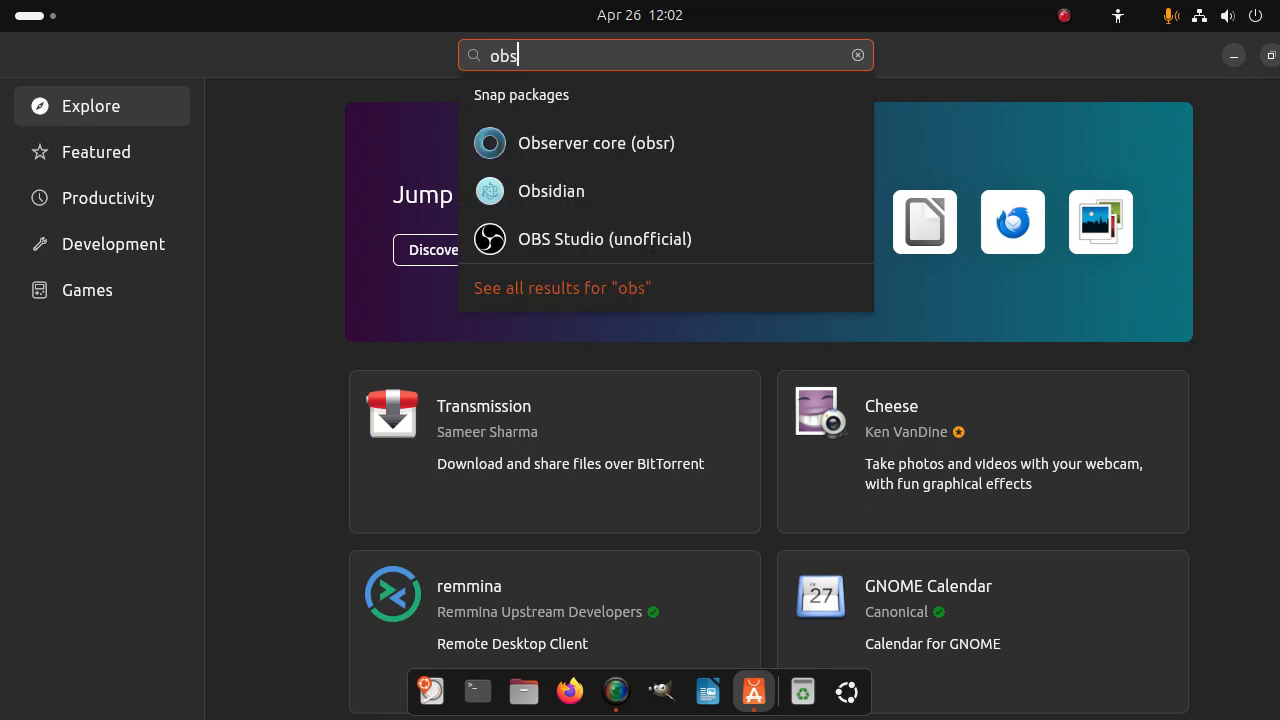
pyautogui.click(604, 238)
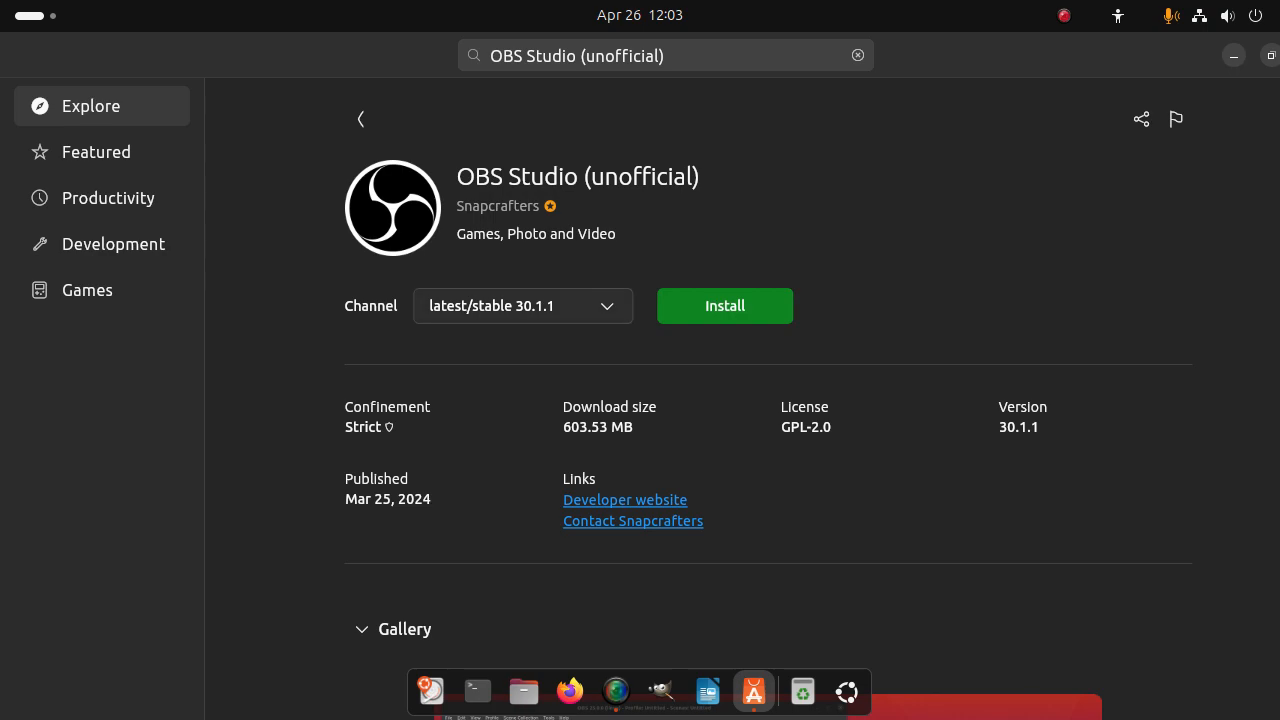
pyautogui.click(522, 306)
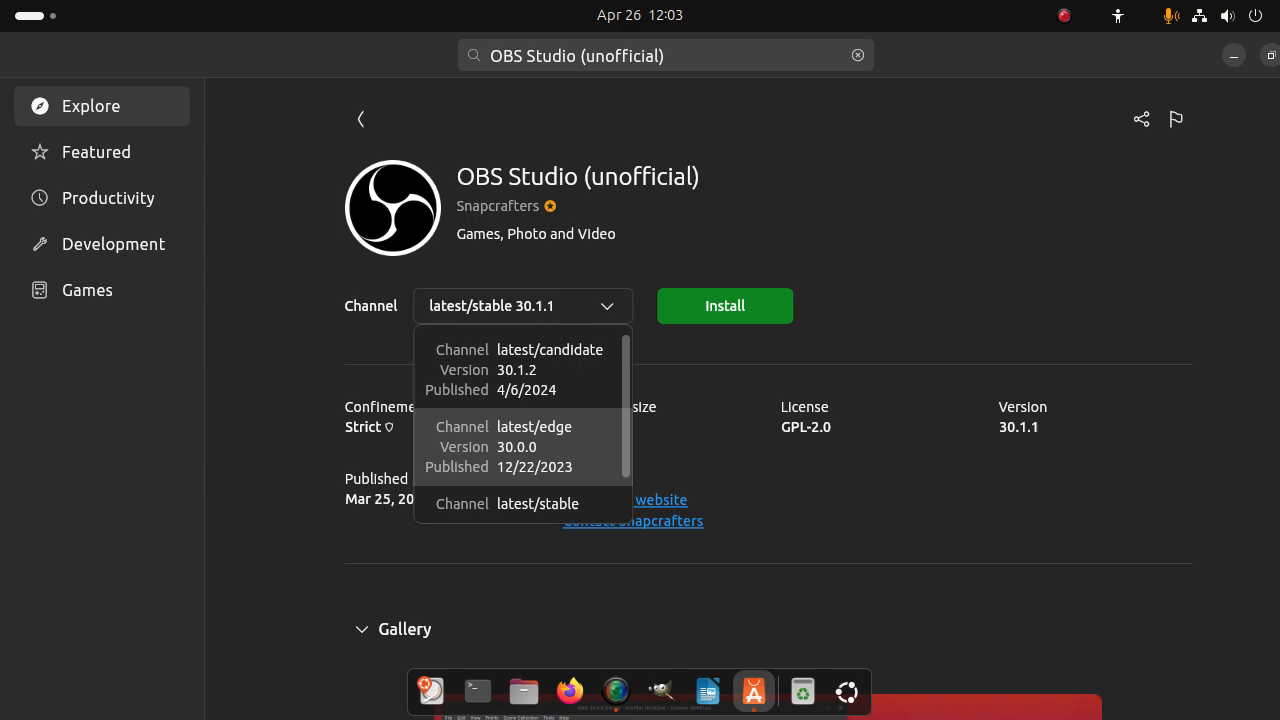
pyautogui.scroll(-3)
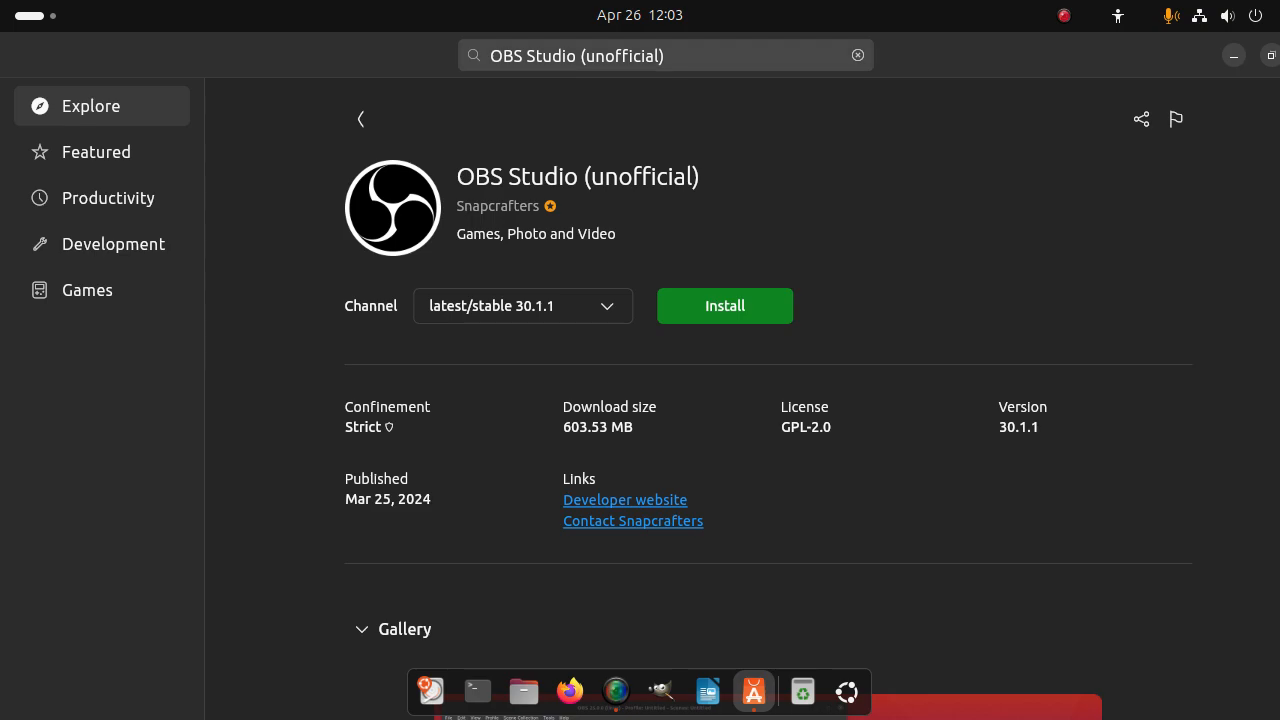
pyautogui.click(664, 56)
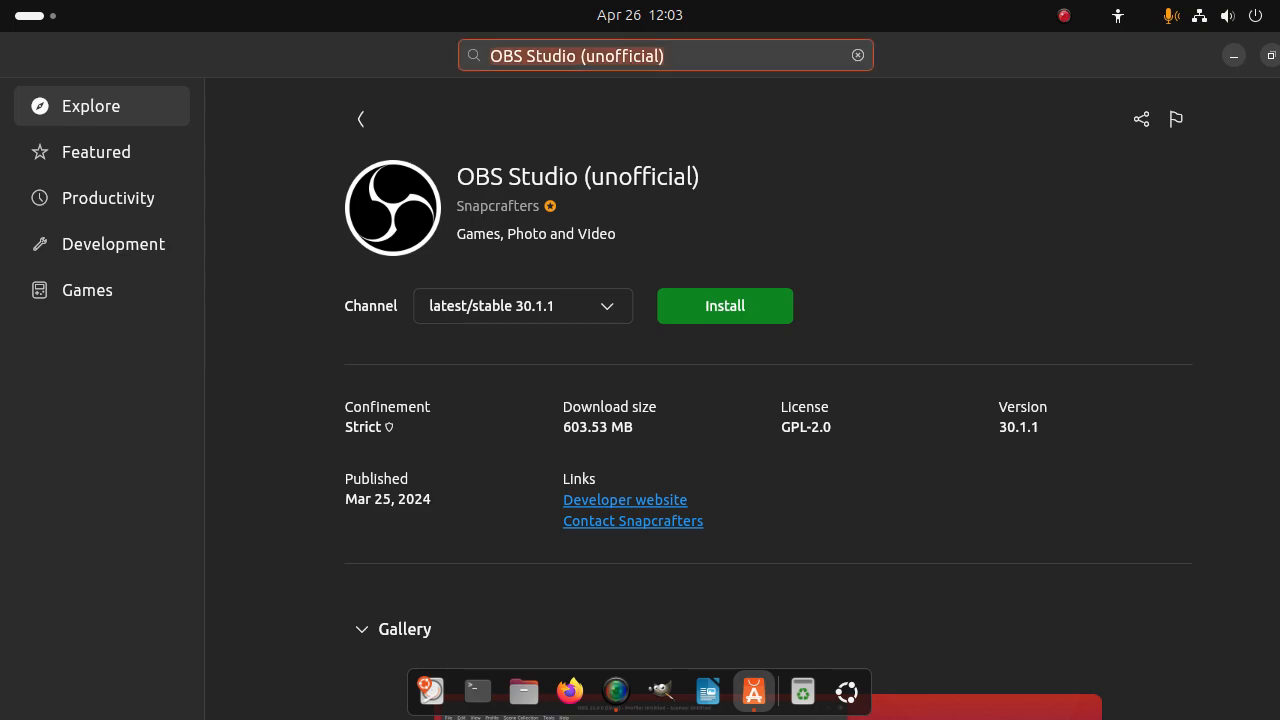
pyautogui.write('simple')
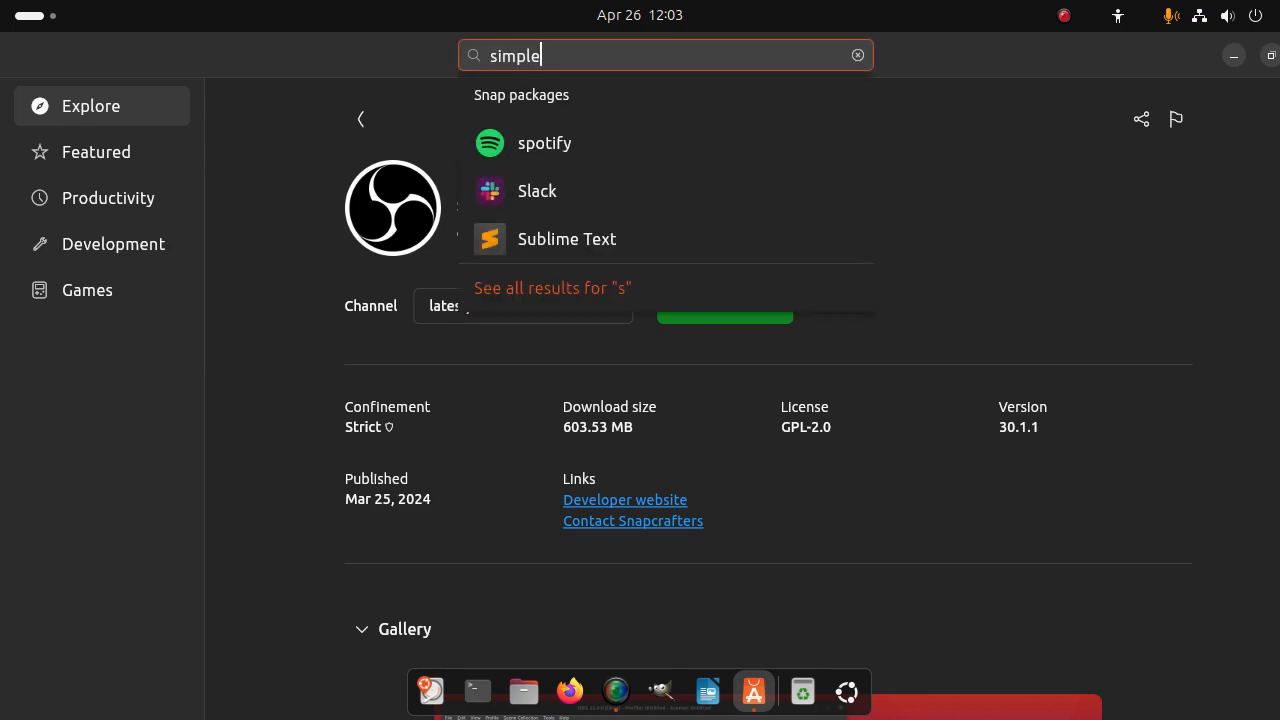
# Step: Search App Center for screenre to list the SimpleScreenRecorder snap packages
pyautogui.write('screenrecorder')
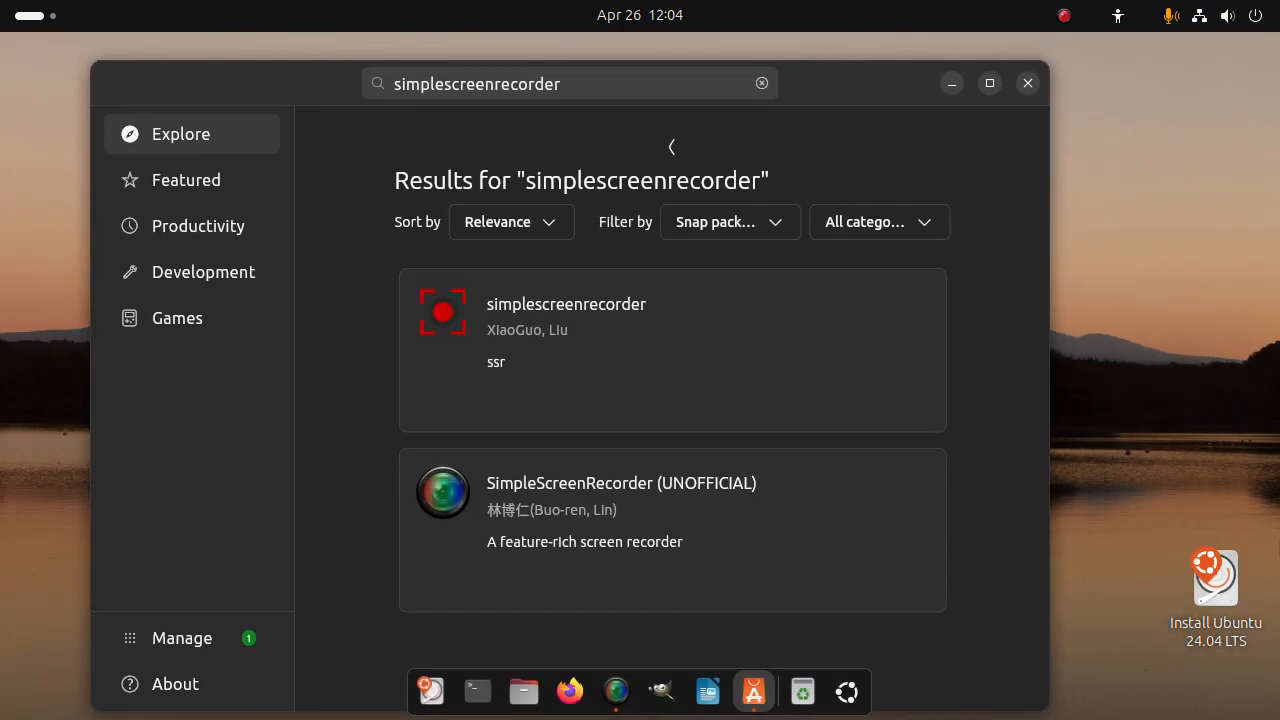
# Step: Close App Center, show the running SimpleScreenRecorder window moved aside, then hide it again
pyautogui.click(1028, 84)
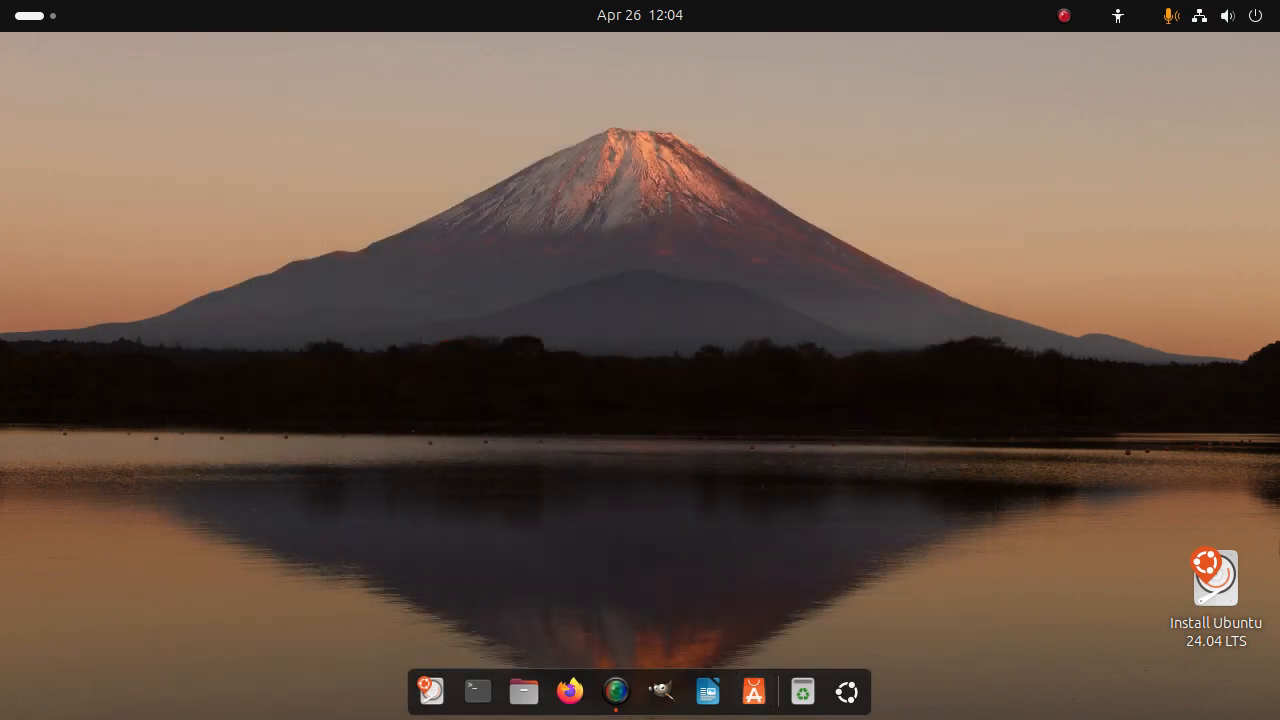
pyautogui.moveTo(616, 692)
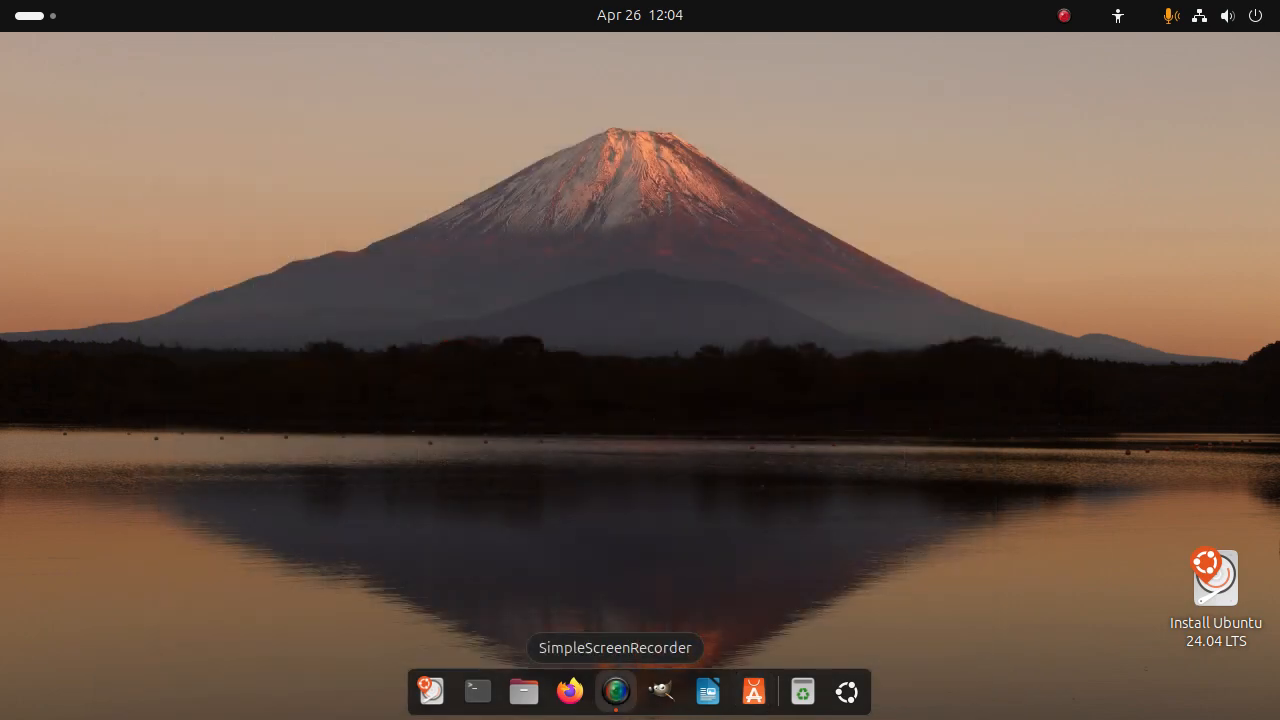
pyautogui.click(616, 692)
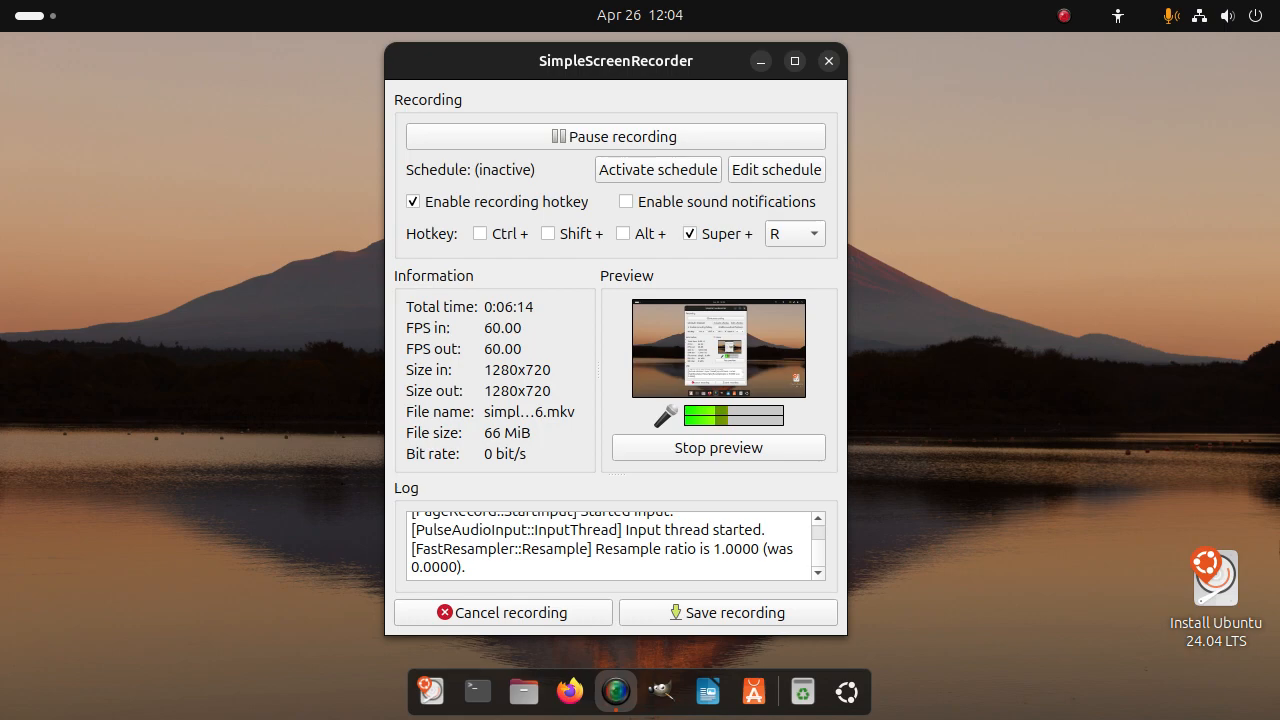
pyautogui.moveTo(616, 60); pyautogui.dragTo(468, 64)
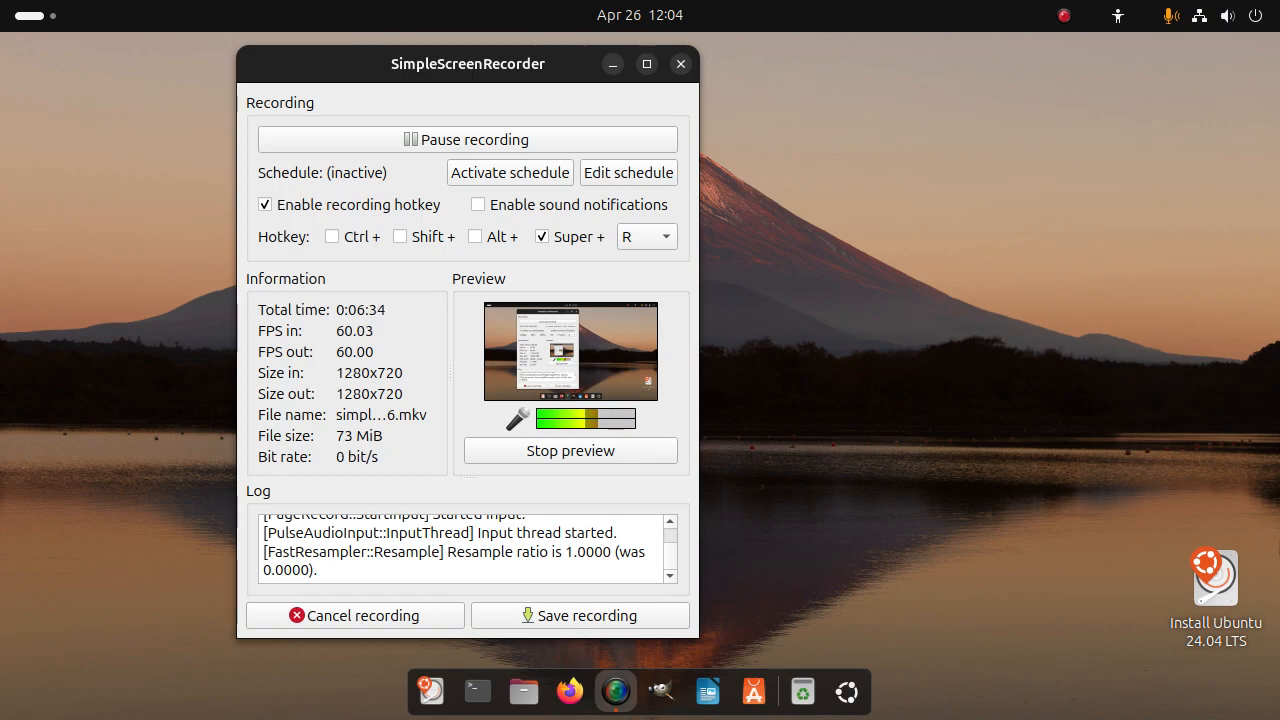
pyautogui.click(570, 450)
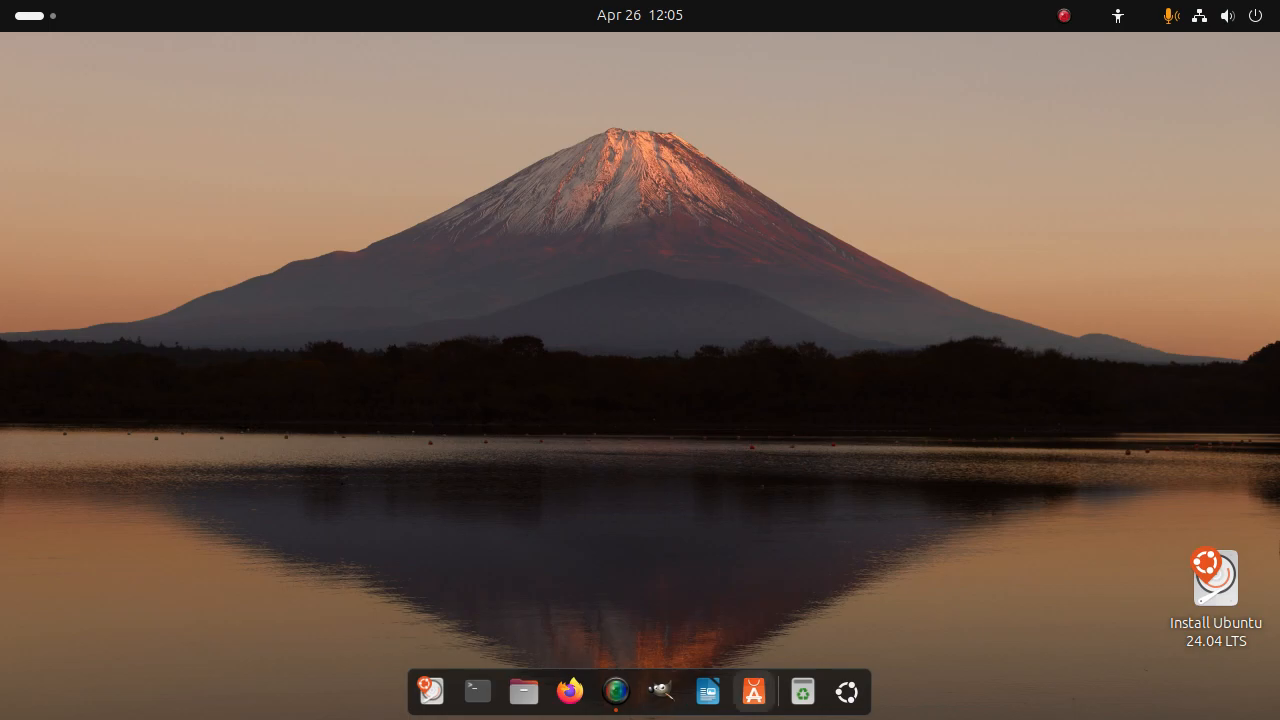
# Step: Launch Synaptic and search package names and descriptions for xv
pyautogui.click(846, 692)
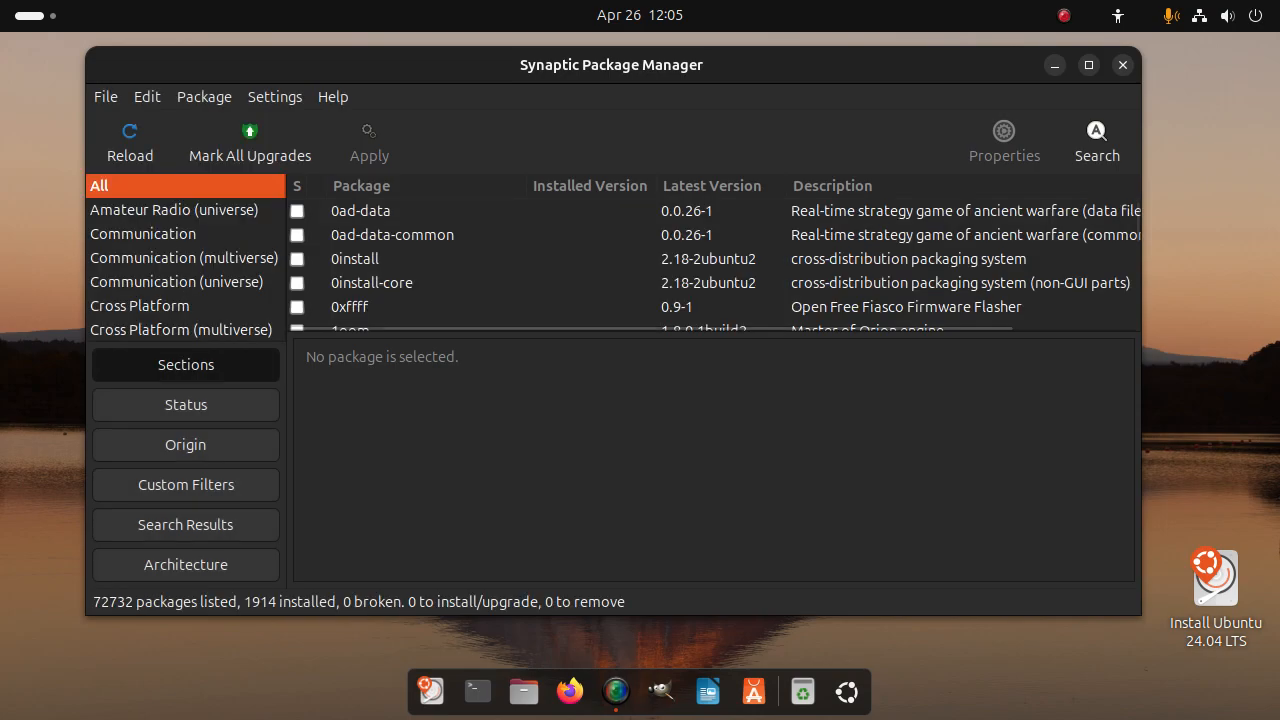
pyautogui.click(1096, 140)
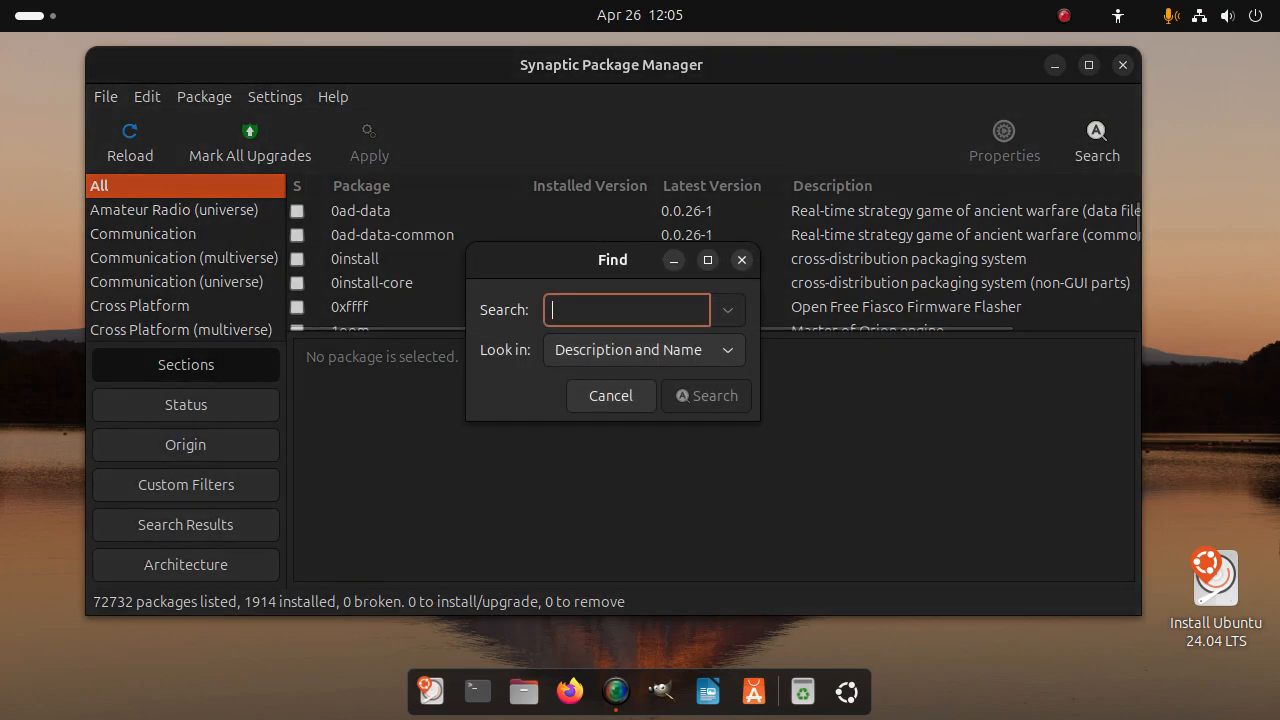
pyautogui.write('xv')
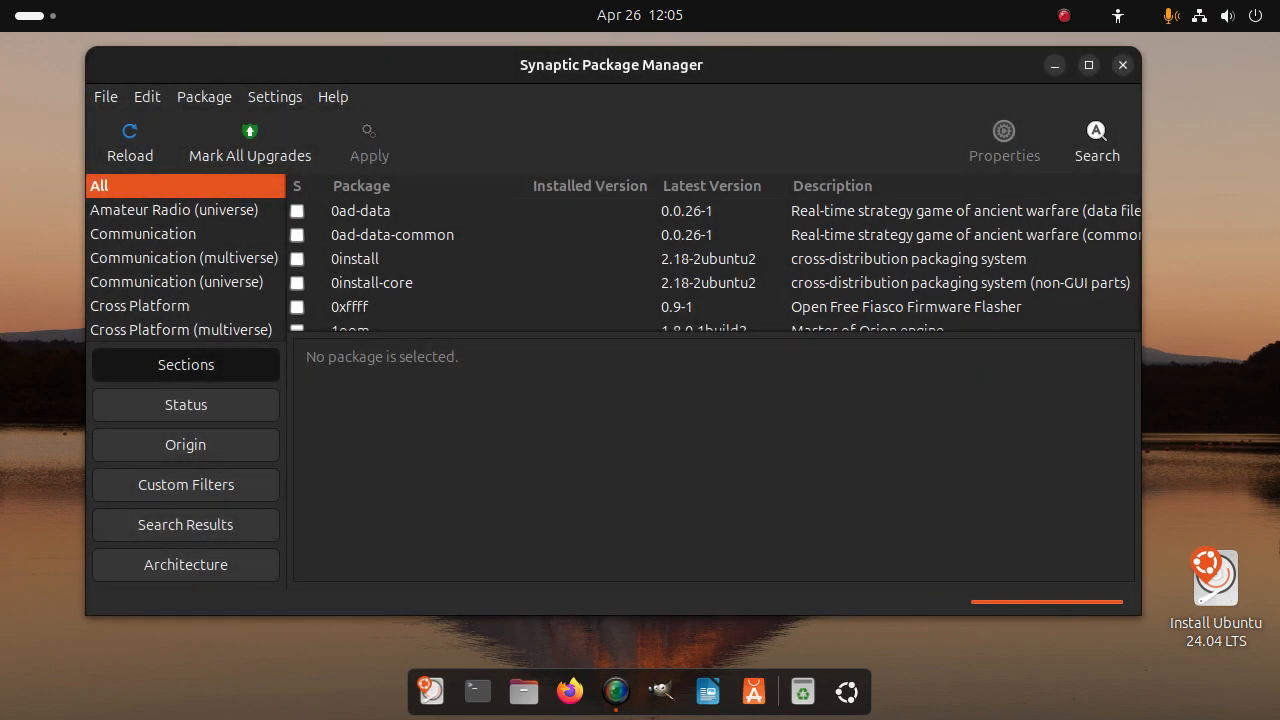
# Step: Scroll through the 109 packages matching xv in Synaptic's results list
pyautogui.click(184, 524)
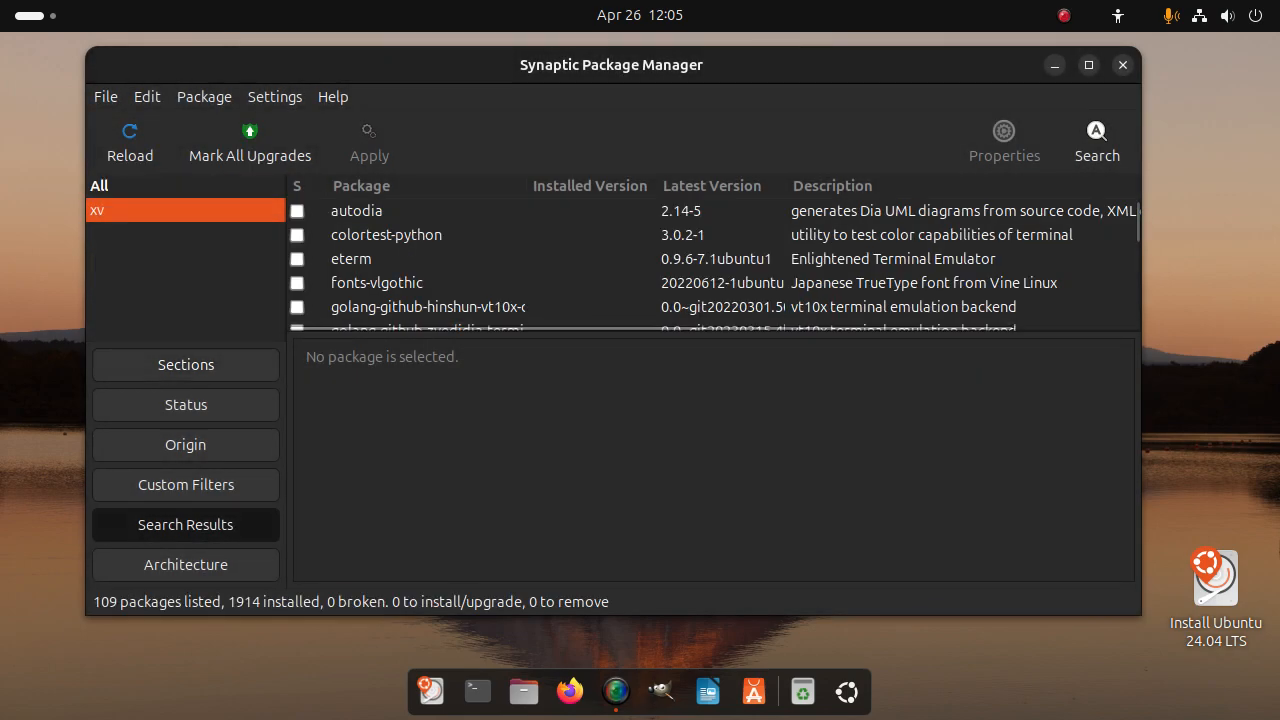
pyautogui.scroll(-3)
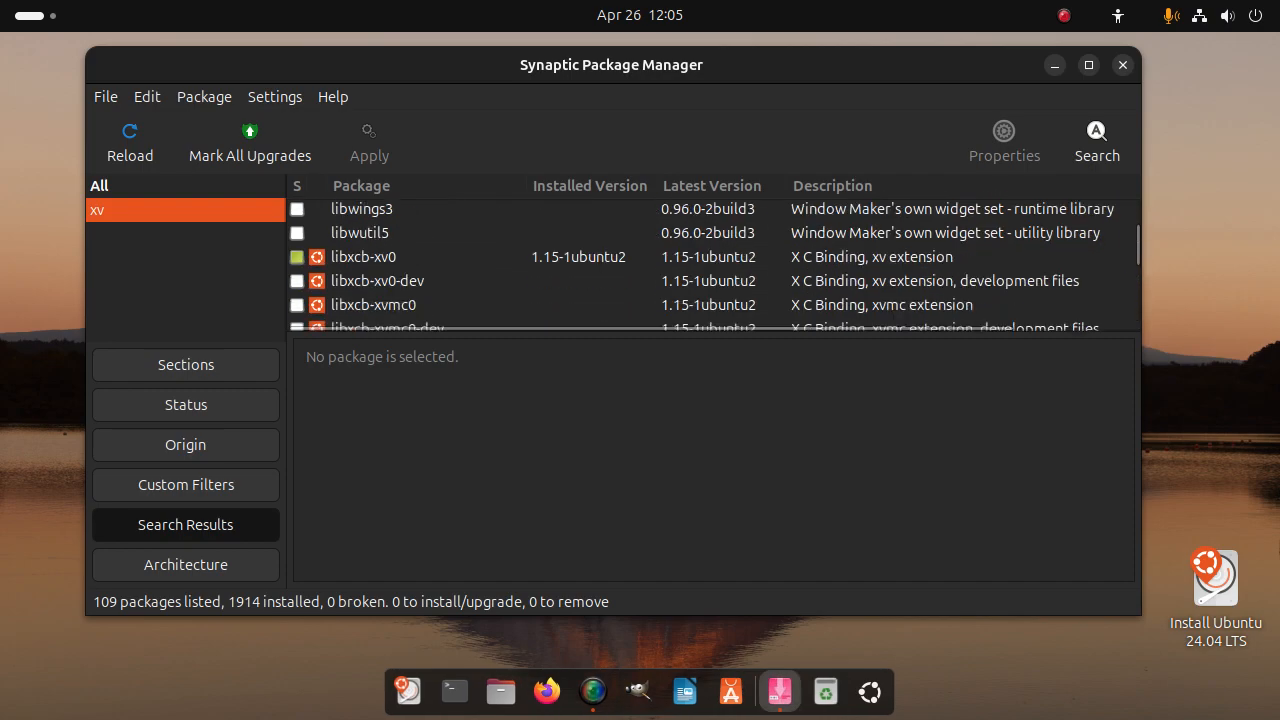
pyautogui.scroll(-3)
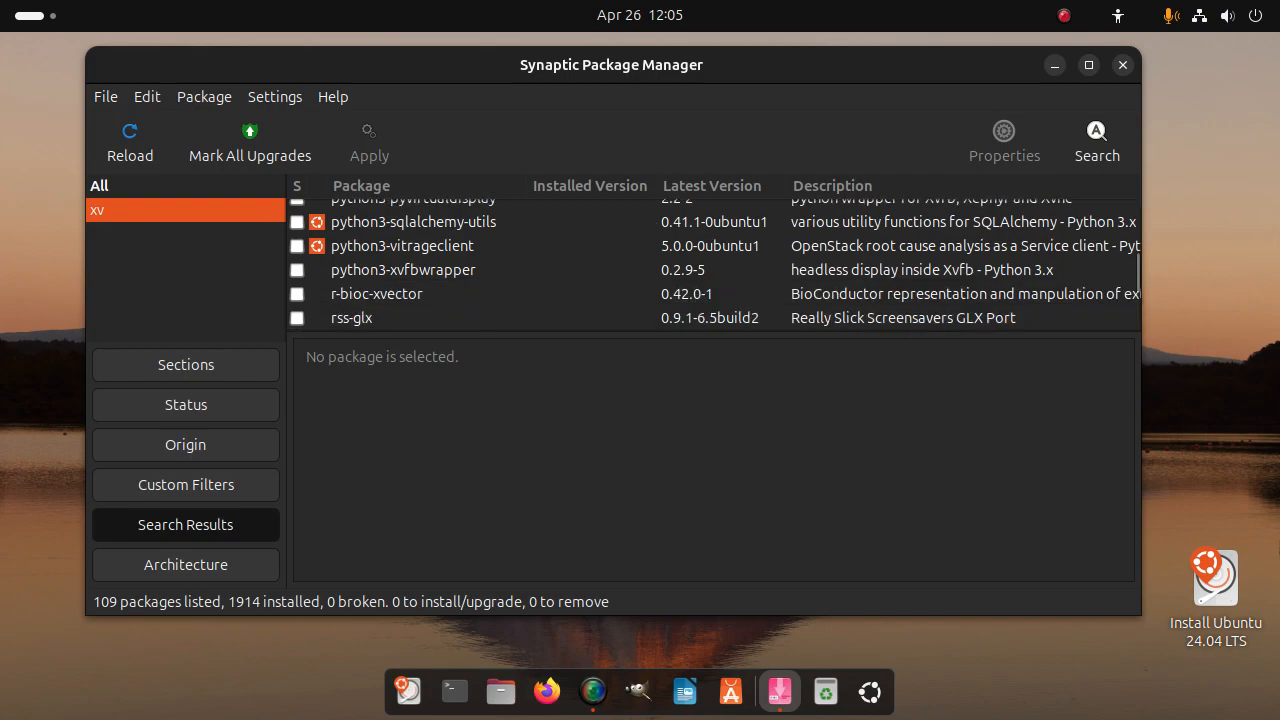
pyautogui.scroll(-3)
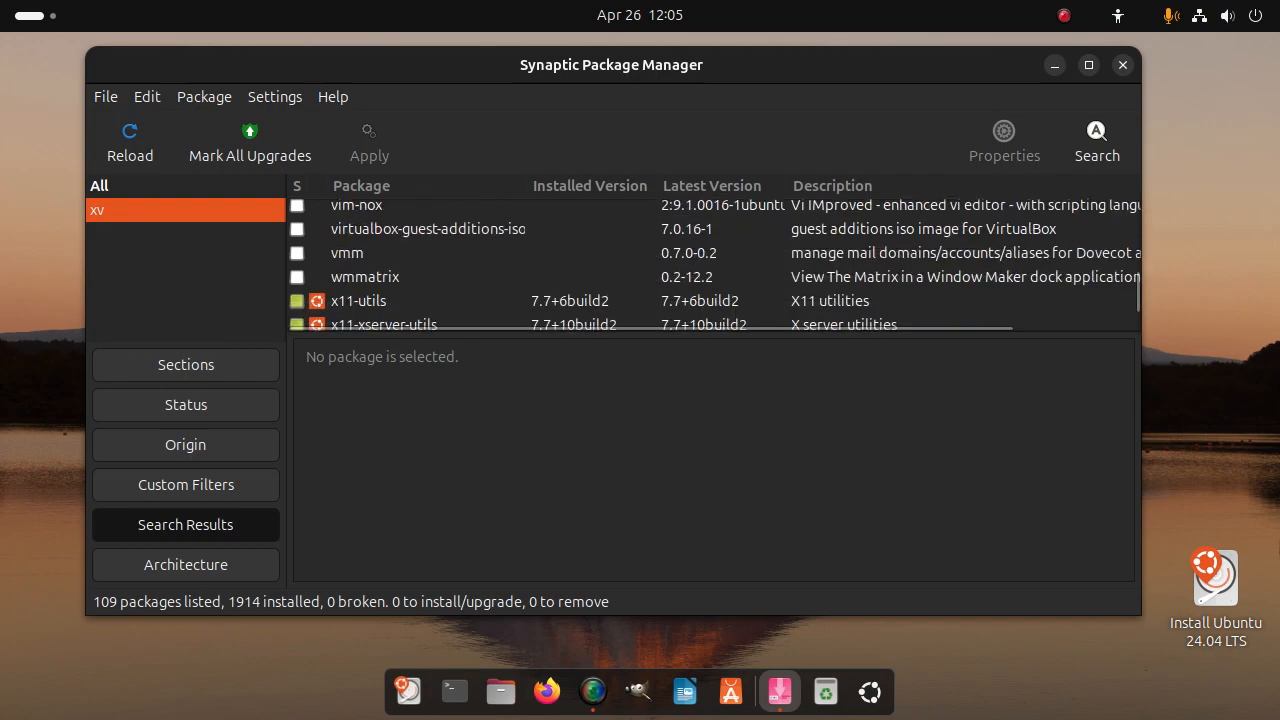
pyautogui.scroll(-3)
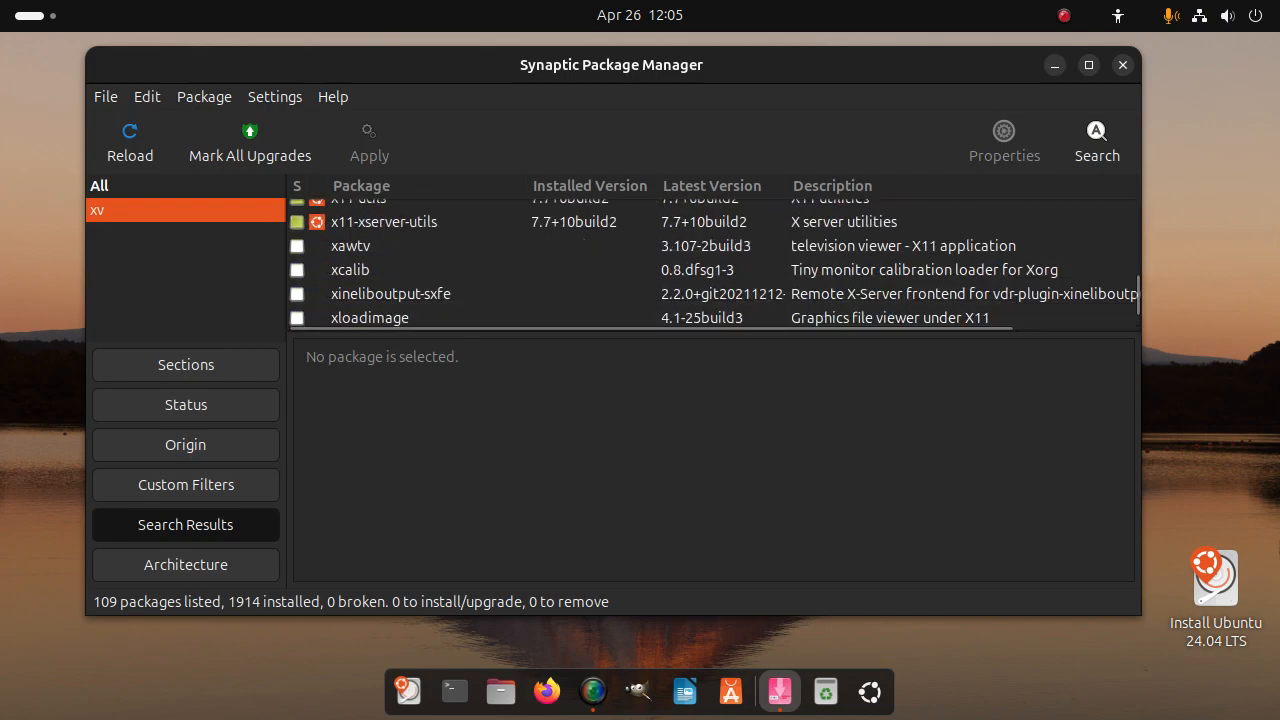
pyautogui.scroll(-3)
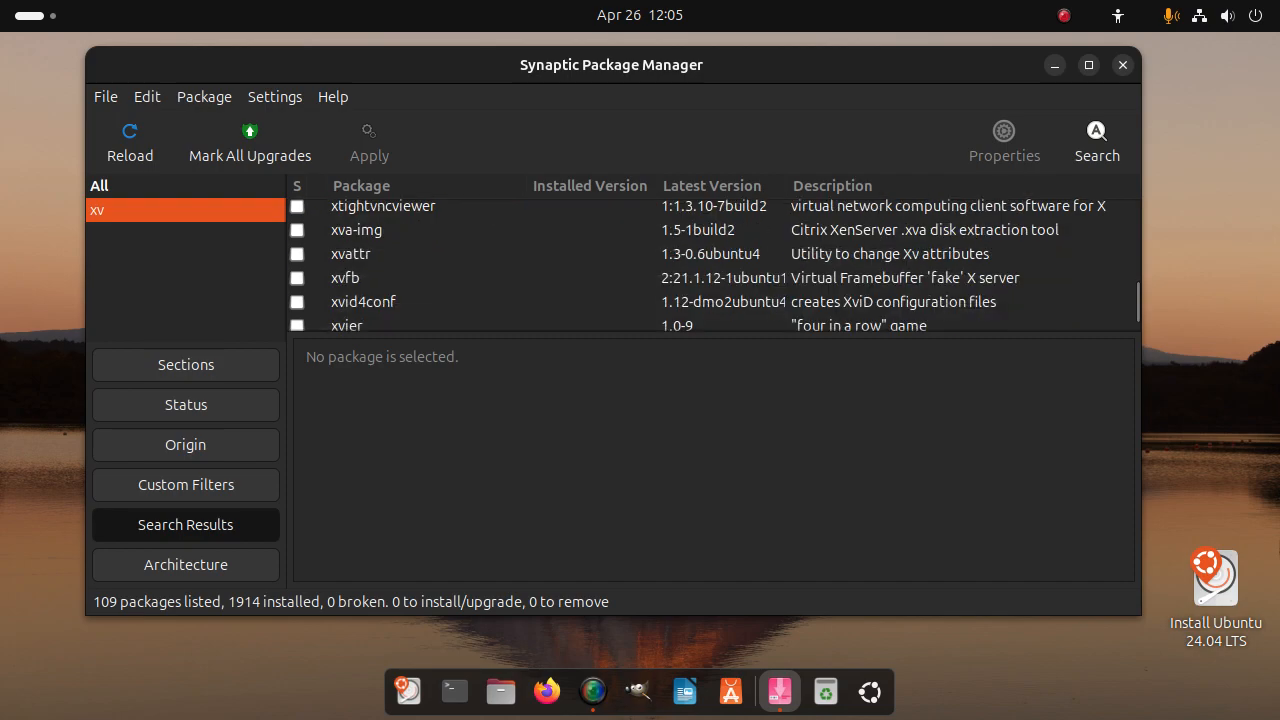
pyautogui.scroll(-3)
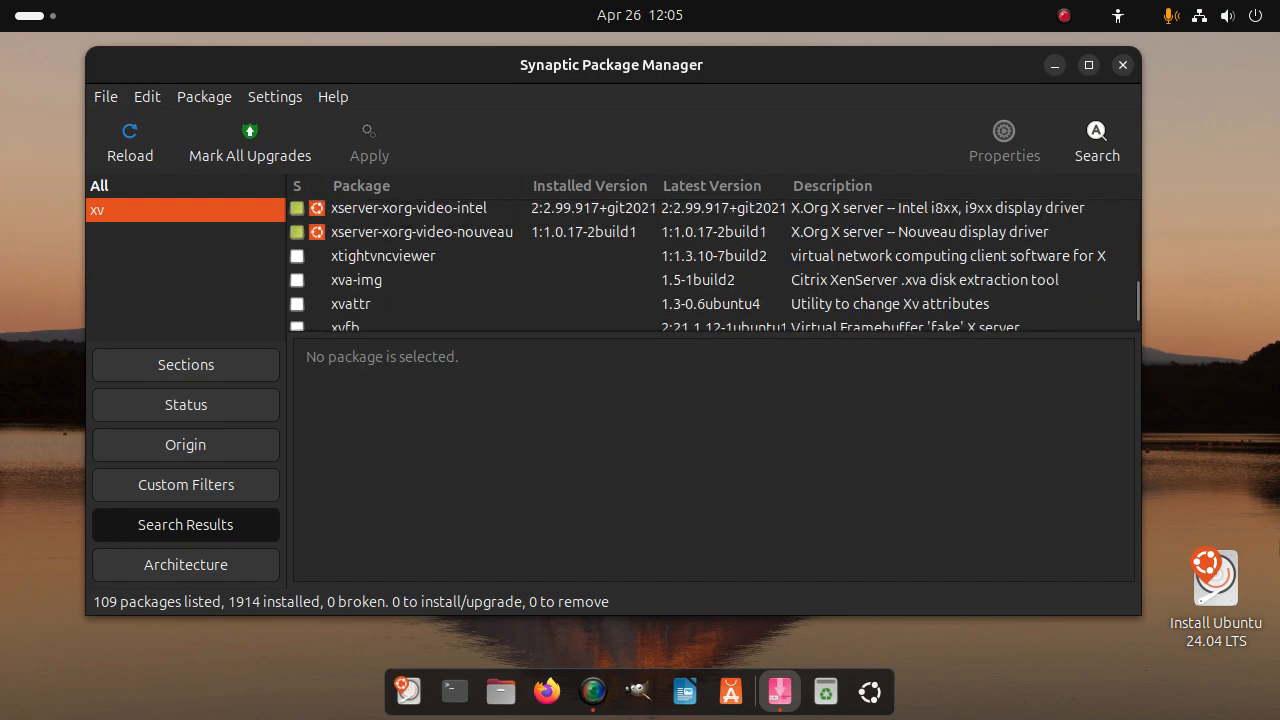
pyautogui.scroll(-3)
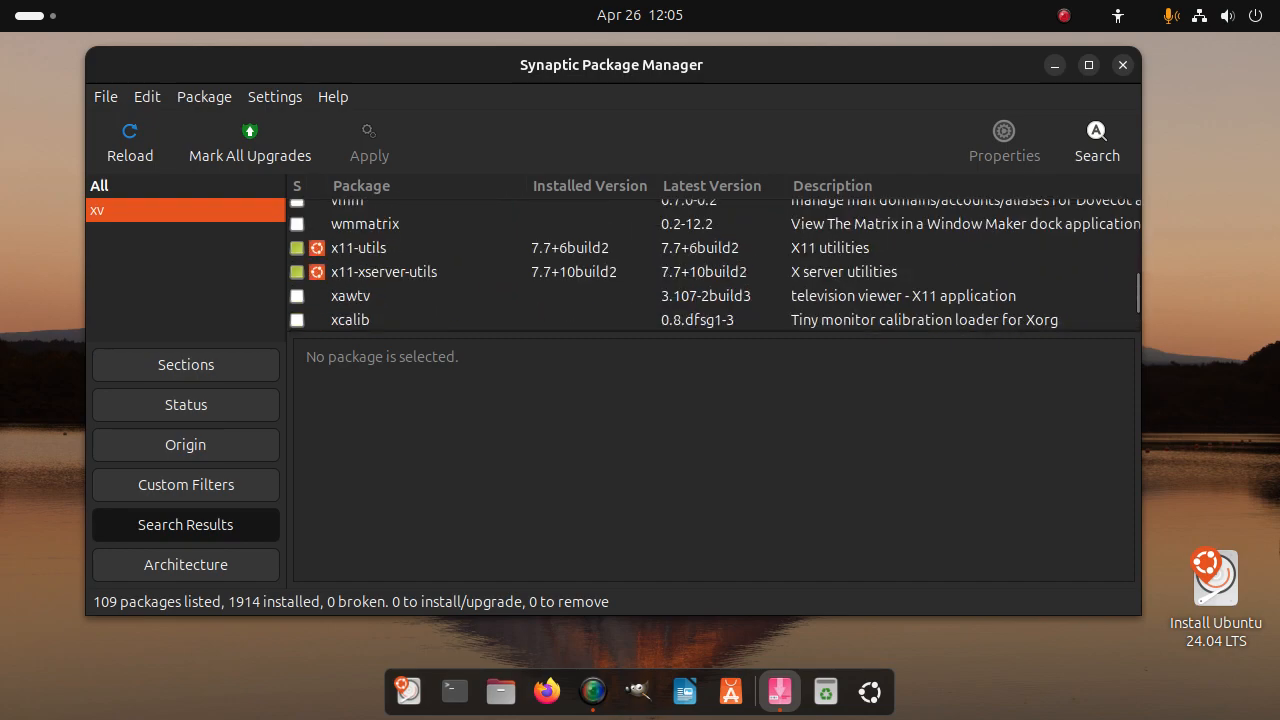
pyautogui.scroll(3)
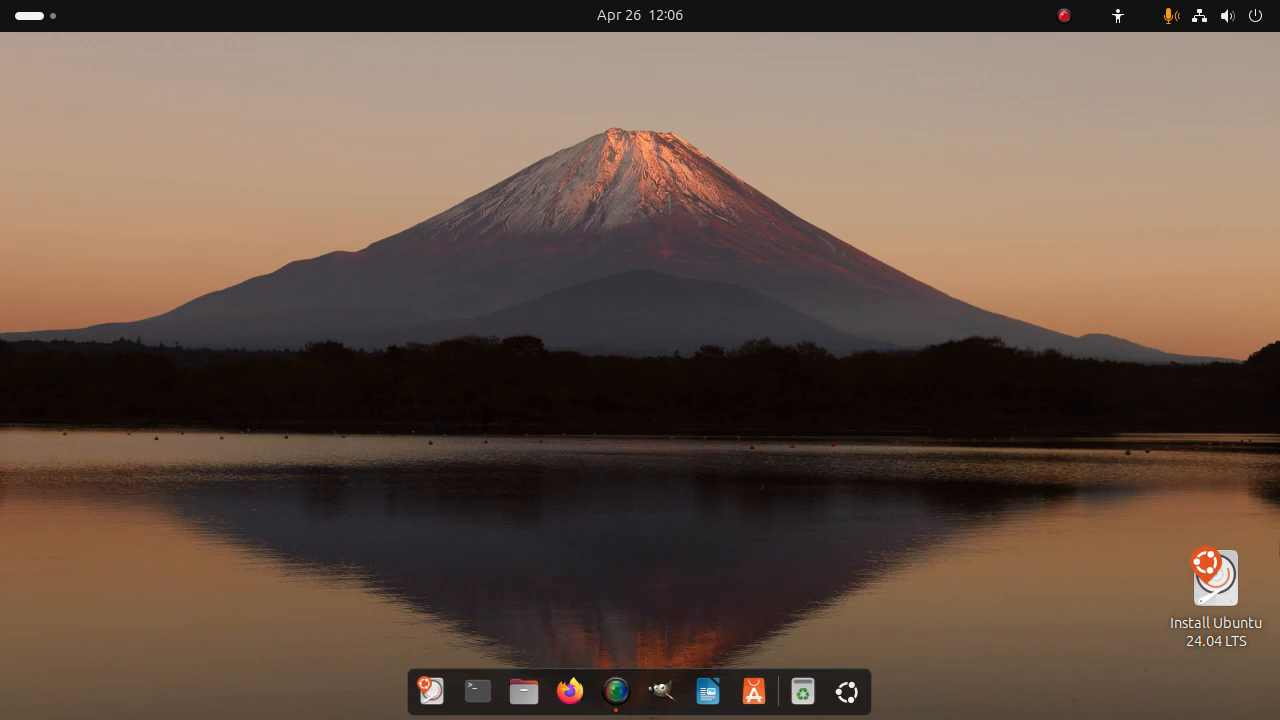
# Step: Launch GNOME Settings from the Show Apps grid, landing on the Appearance page
pyautogui.click(846, 692)
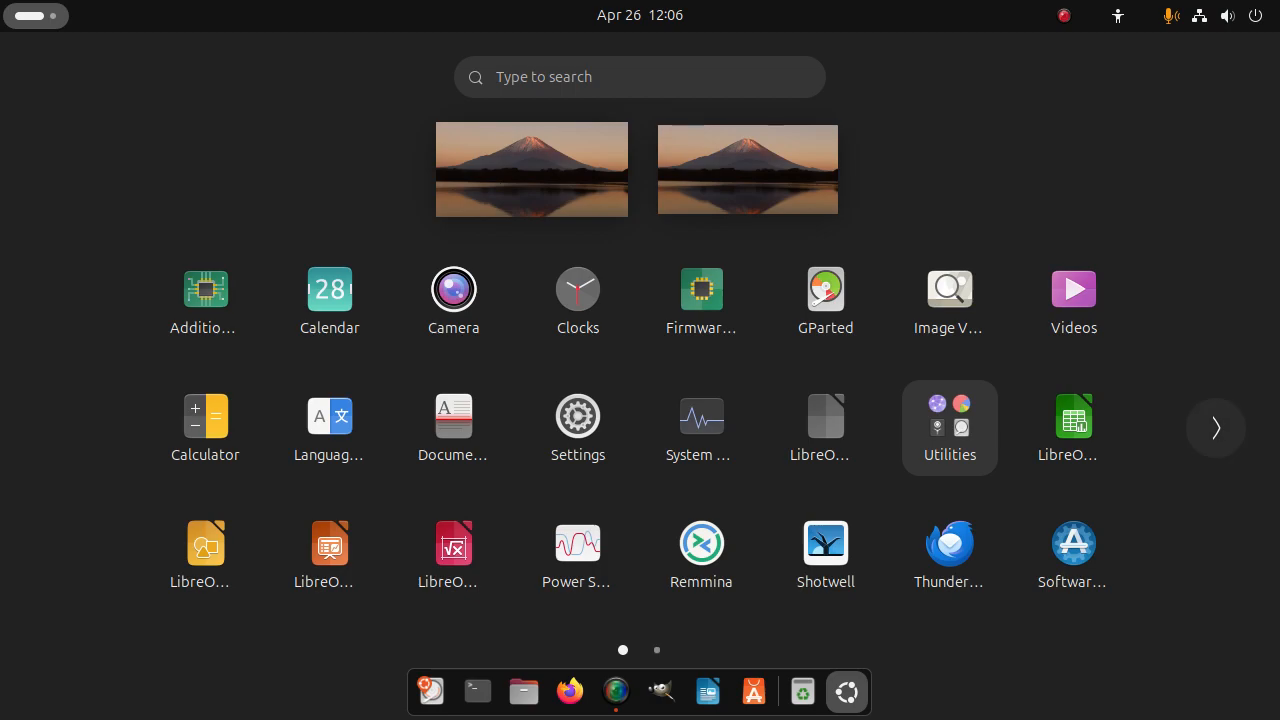
pyautogui.click(1216, 428)
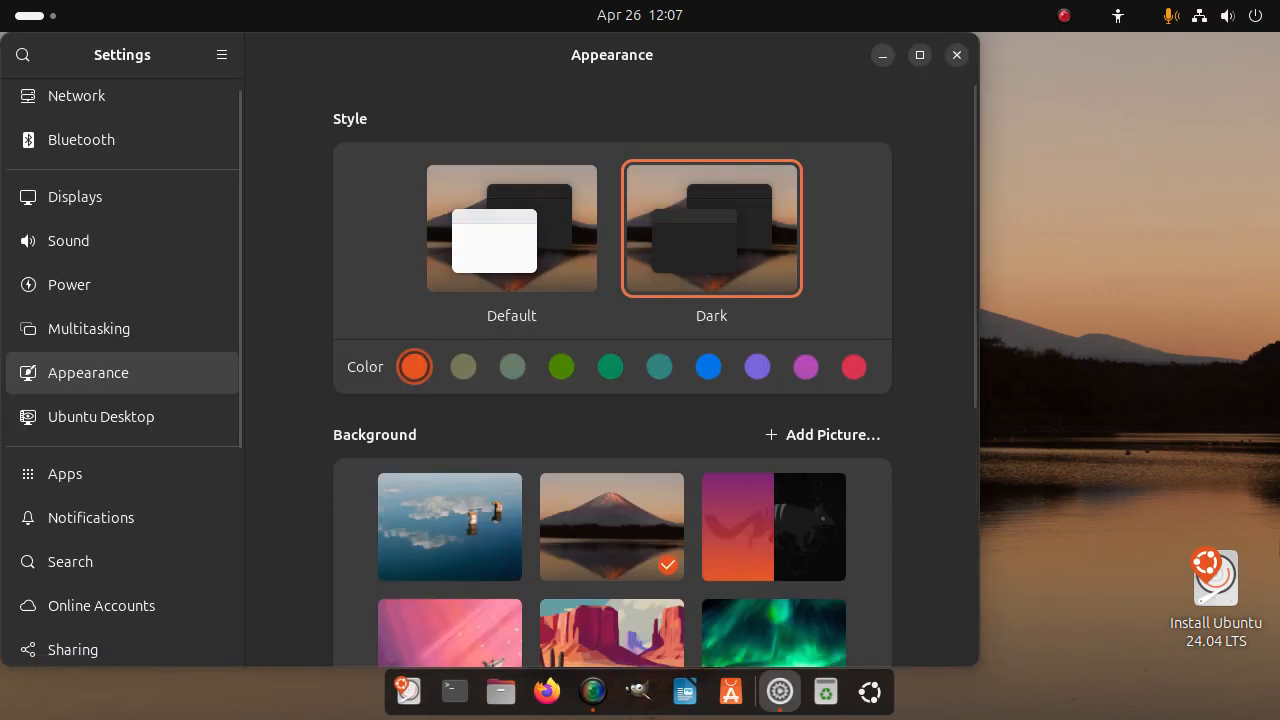
# Step: Choose the purple Ubuntu crown image from the Background gallery as the wallpaper
pyautogui.scroll(-3)
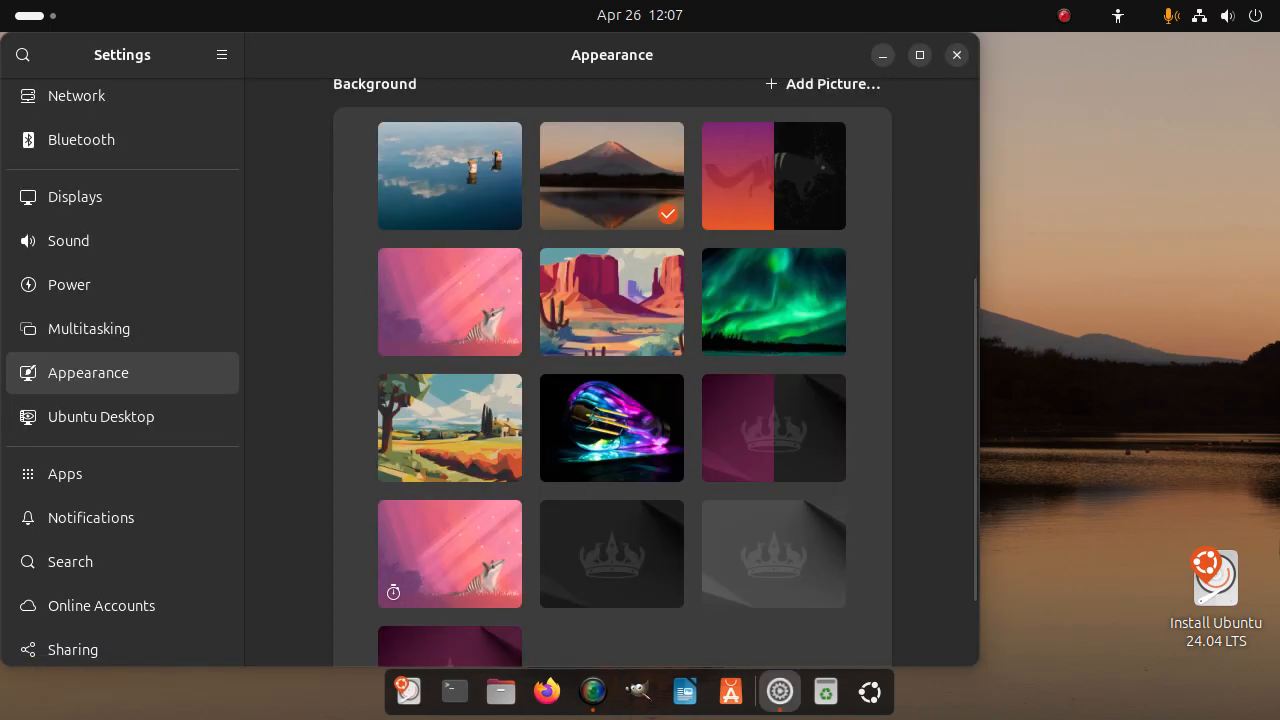
pyautogui.scroll(-3)
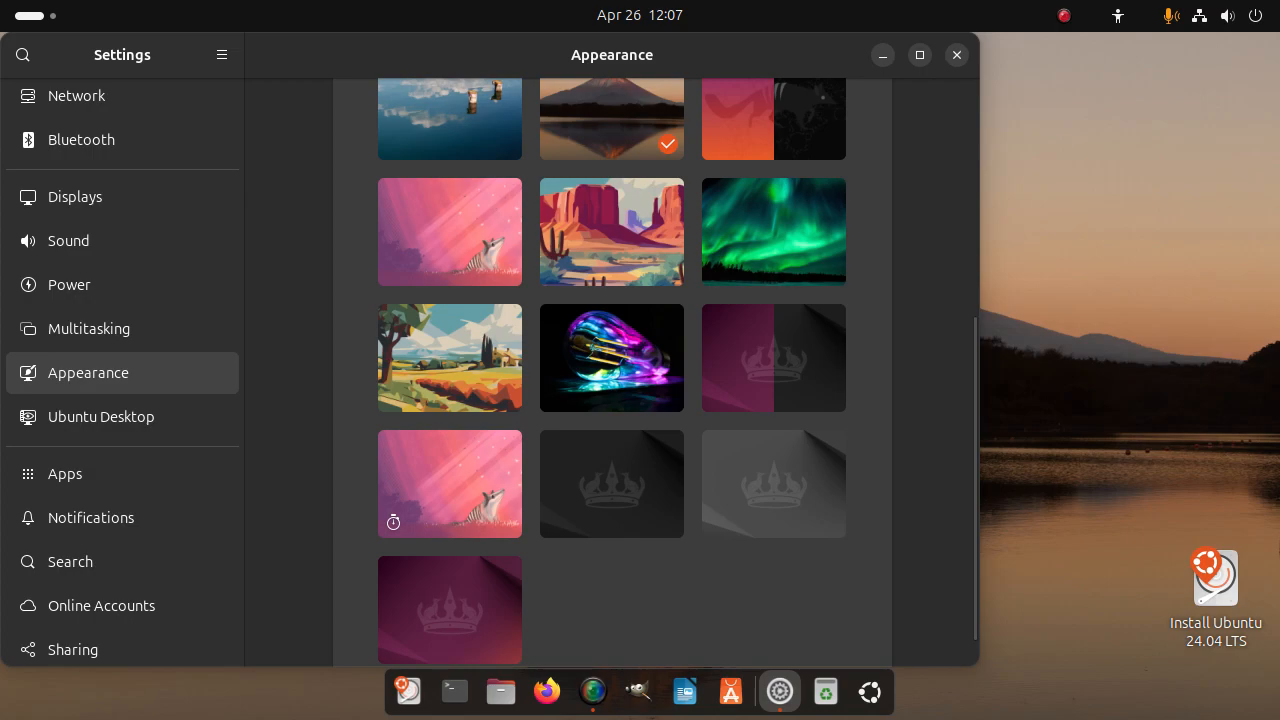
pyautogui.click(448, 610)
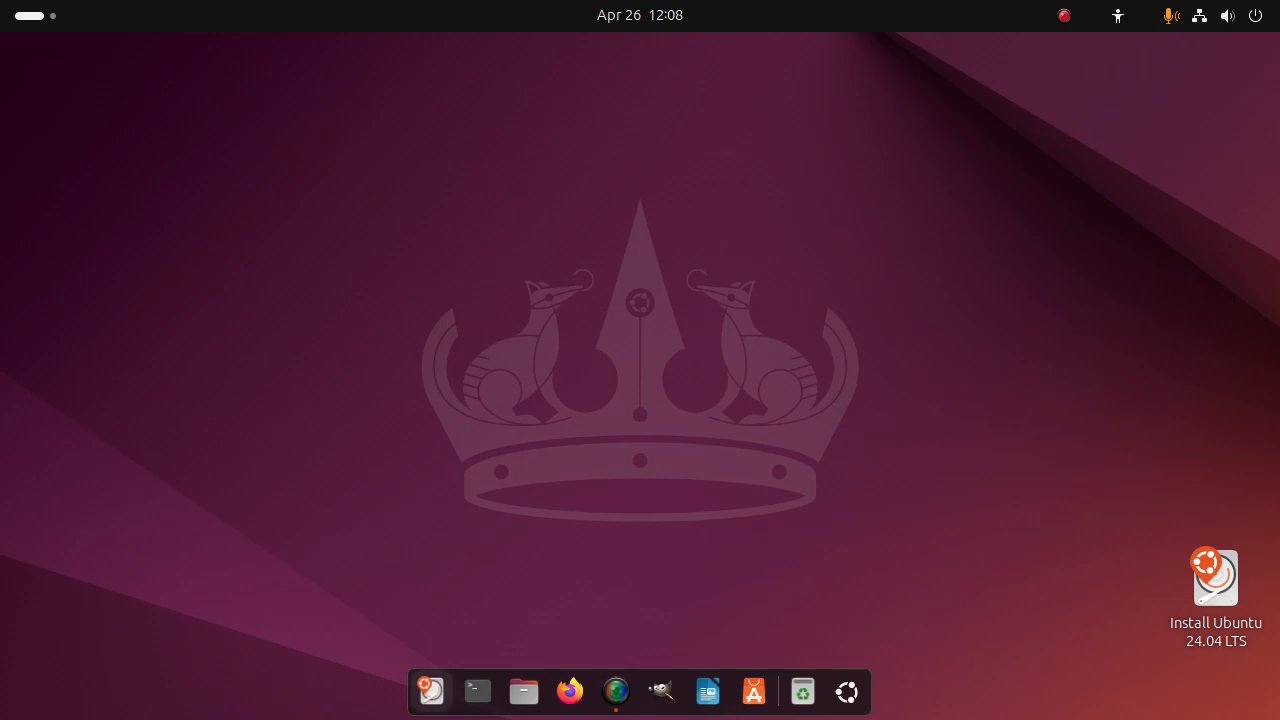
# Step: Briefly open and close a terminal, then bring up SimpleScreenRecorder's tray controls
pyautogui.click(476, 692)
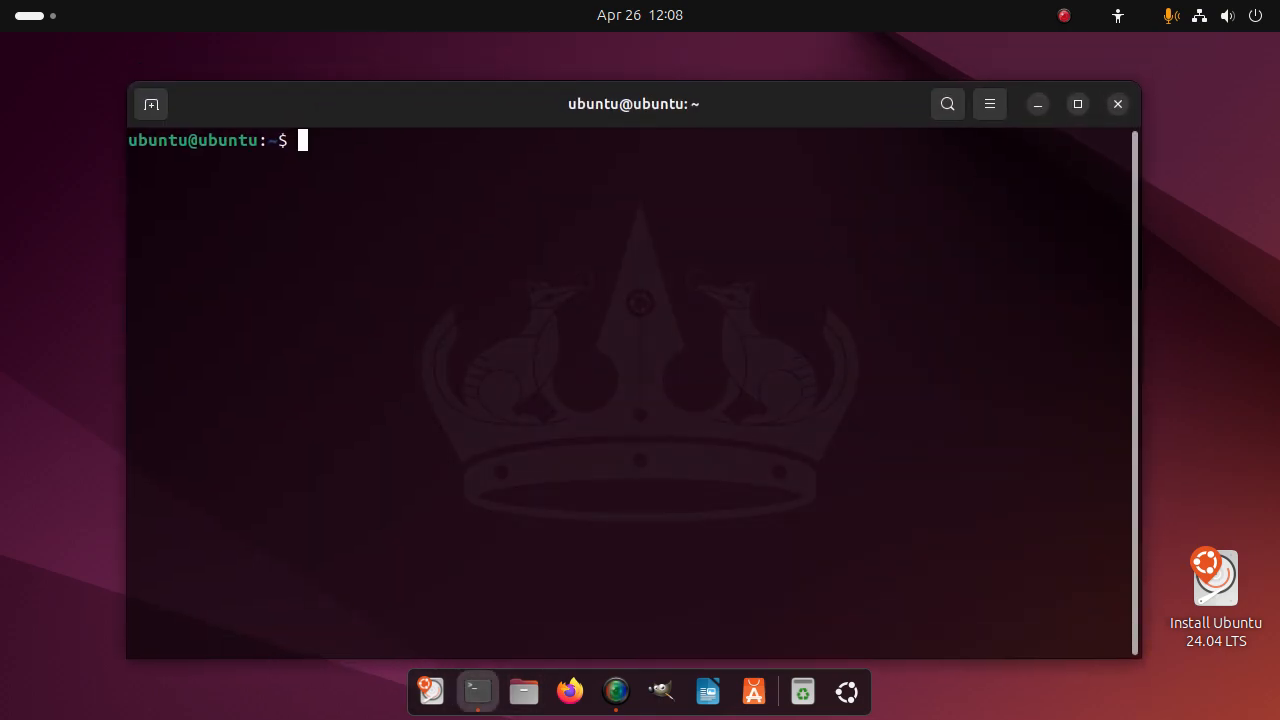
pyautogui.click(1116, 104)
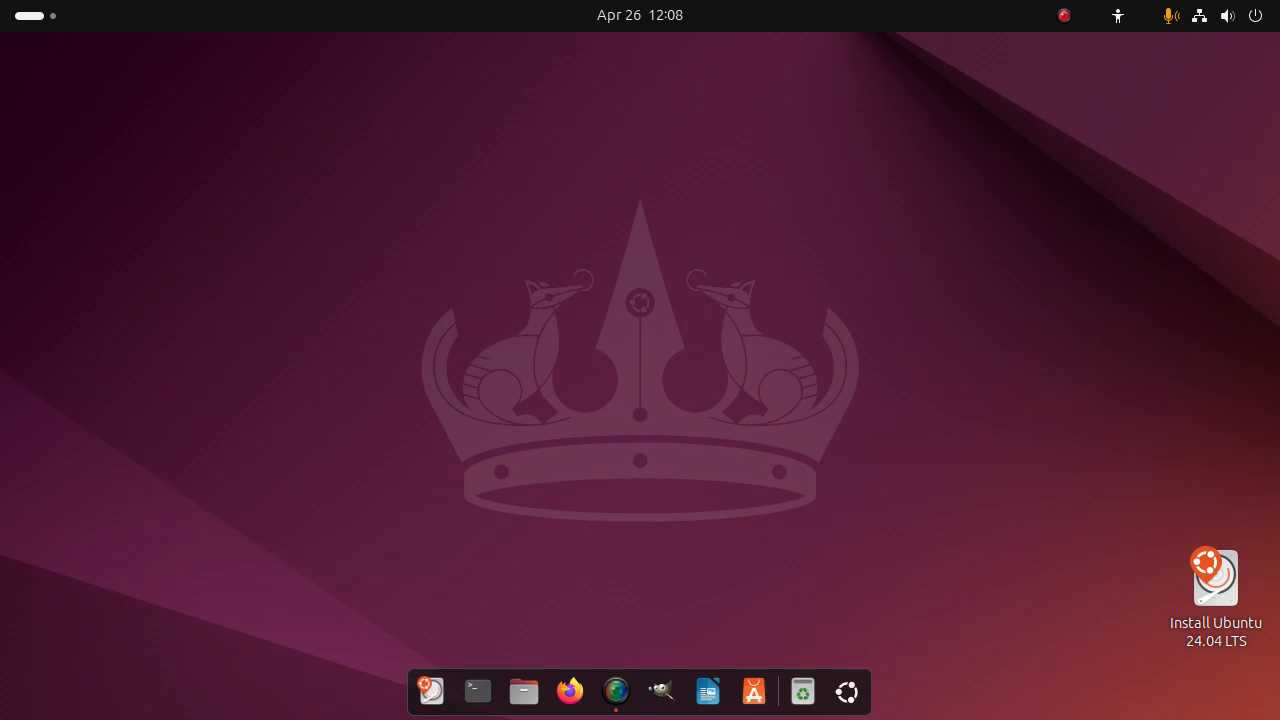
pyautogui.click(1064, 16)
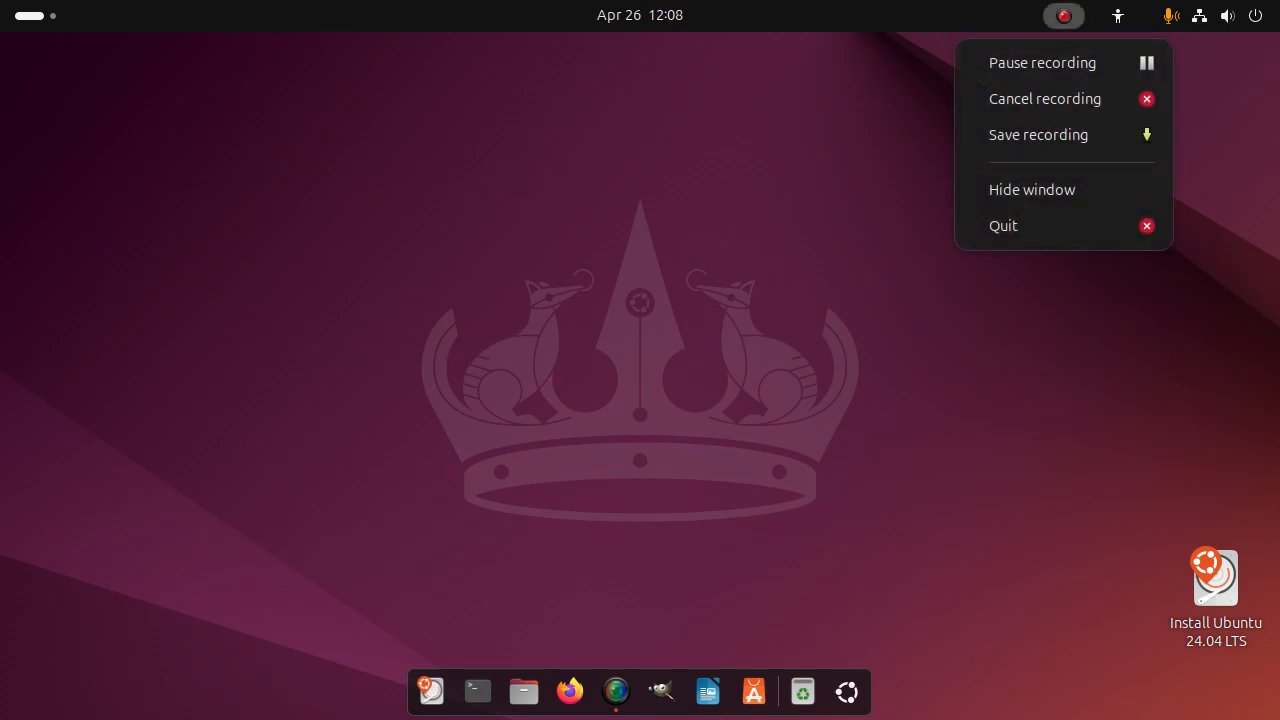